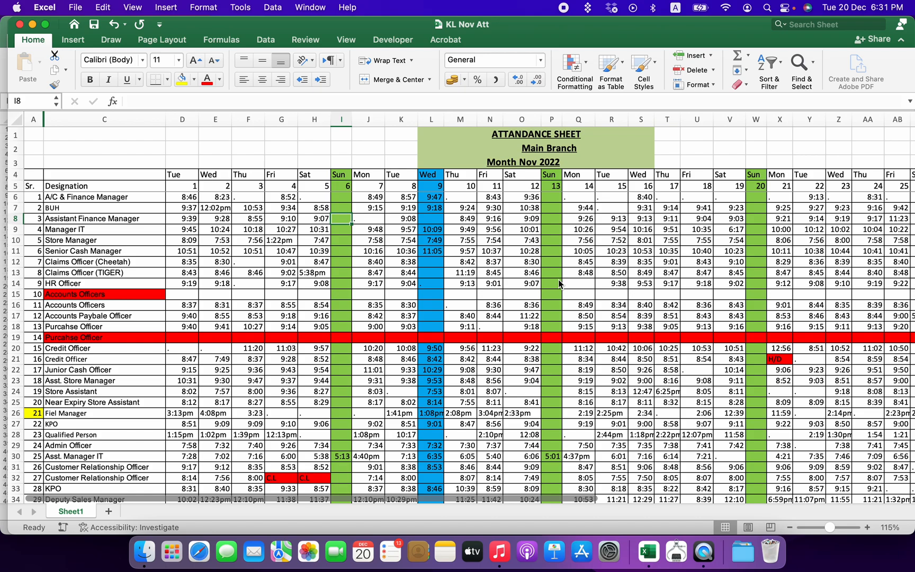
pyautogui.moveTo(253, 213)
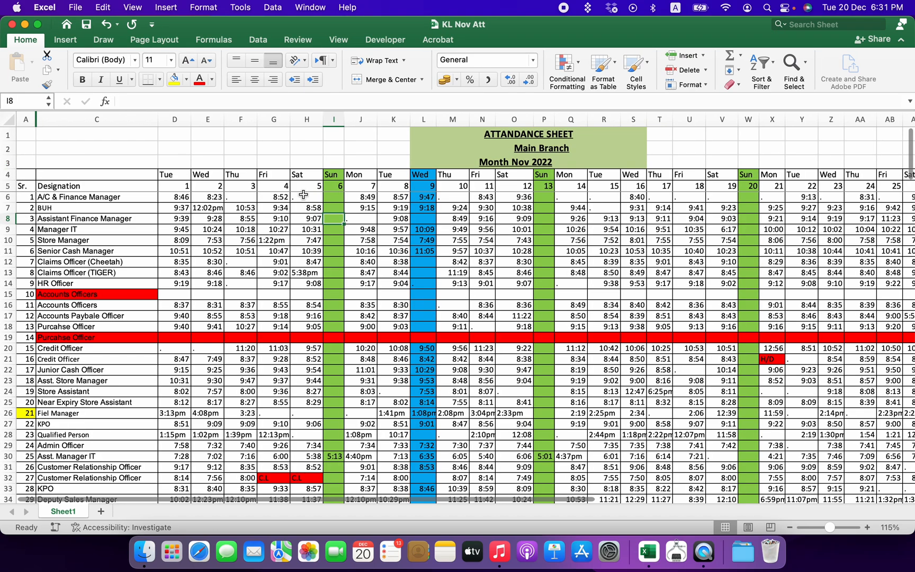
# Inspect the attendance sheet's title, day numbers, check-in times, employee IDs, departments and header row
pyautogui.click(273, 359)
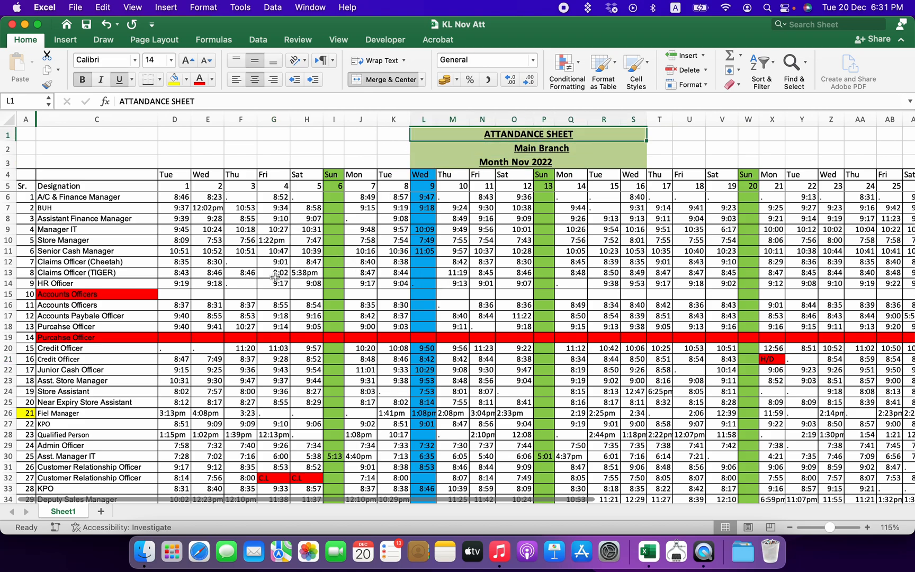
pyautogui.moveTo(189, 249)
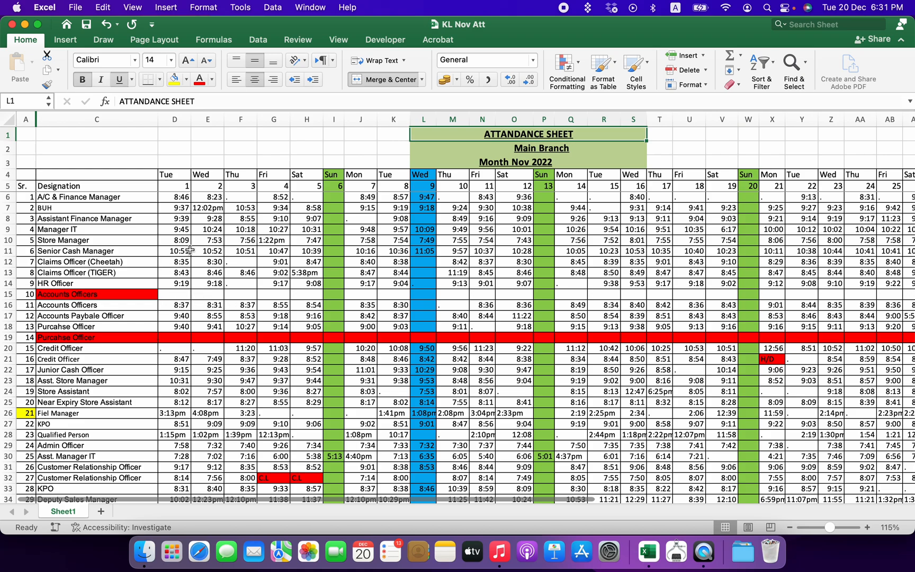
pyautogui.moveTo(198, 196)
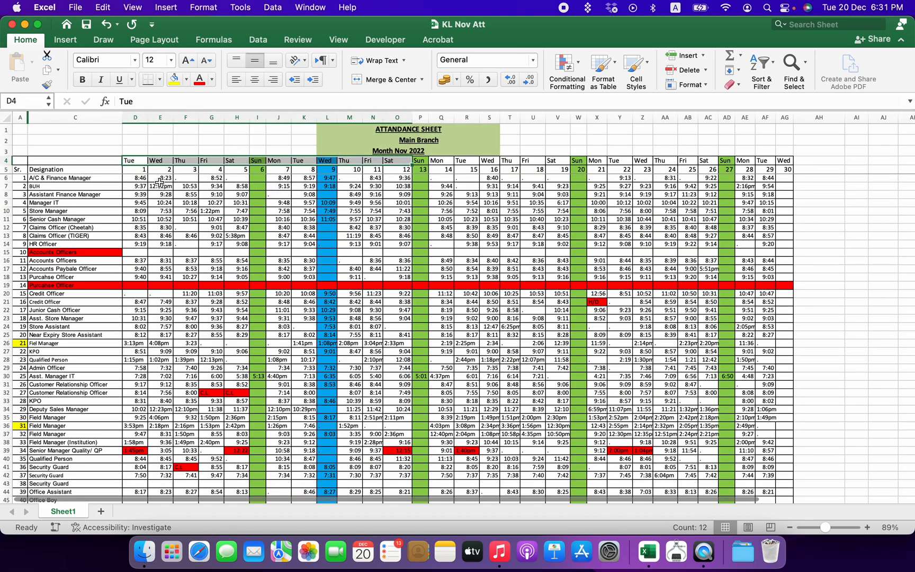
pyautogui.click(143, 169)
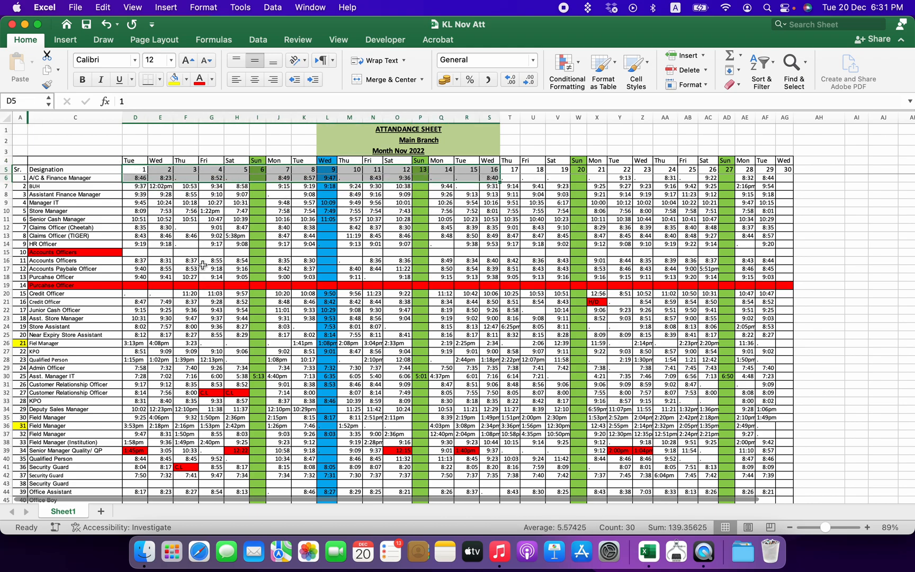
pyautogui.click(160, 210)
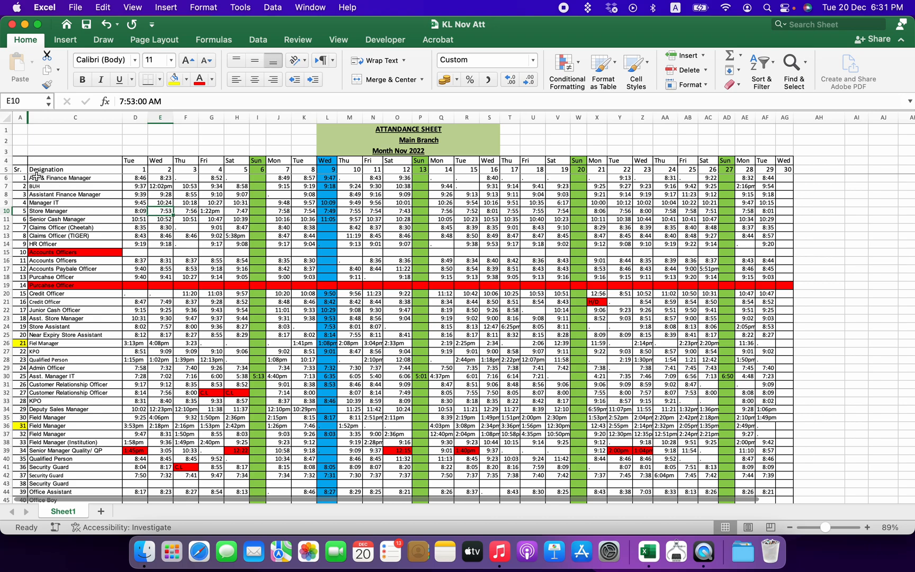
pyautogui.click(19, 178)
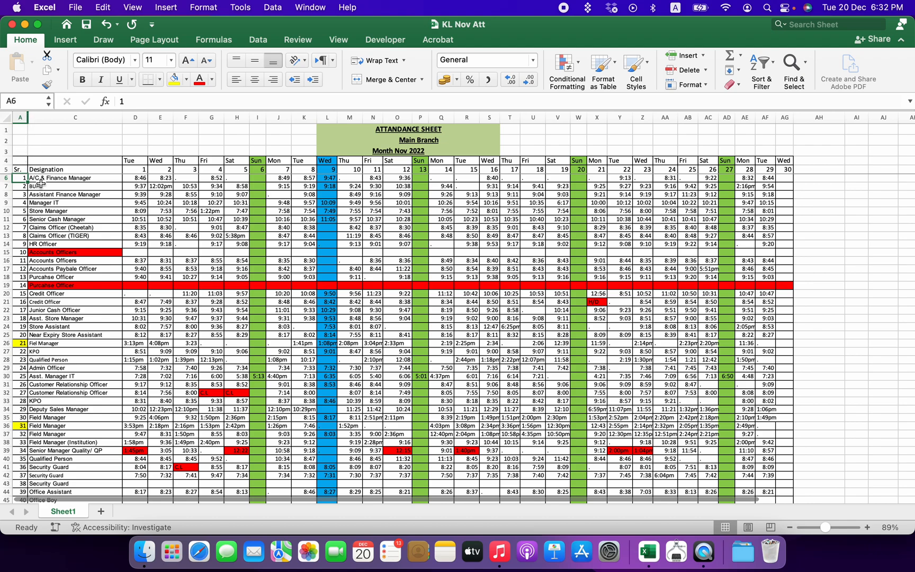
pyautogui.click(76, 178)
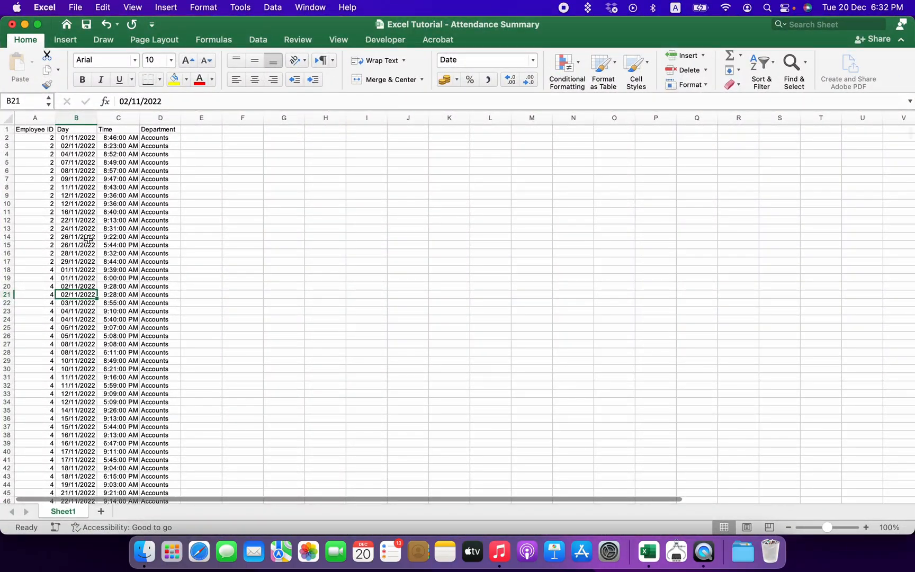
pyautogui.click(35, 137)
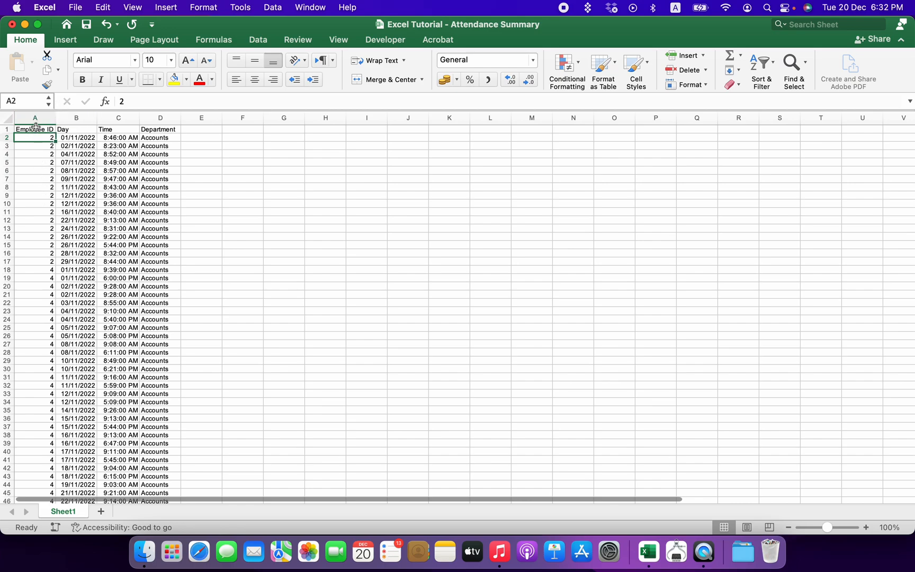
pyautogui.click(75, 137)
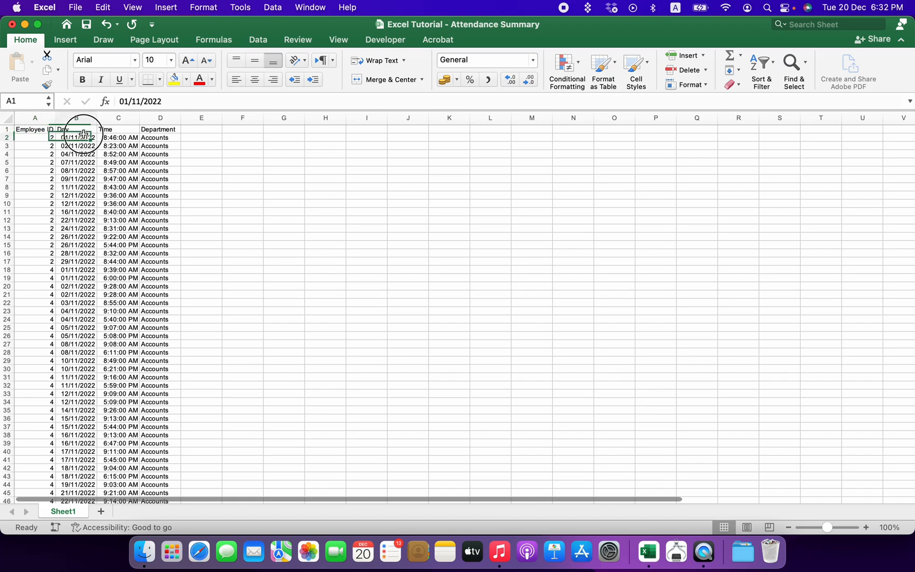
pyautogui.click(75, 137)
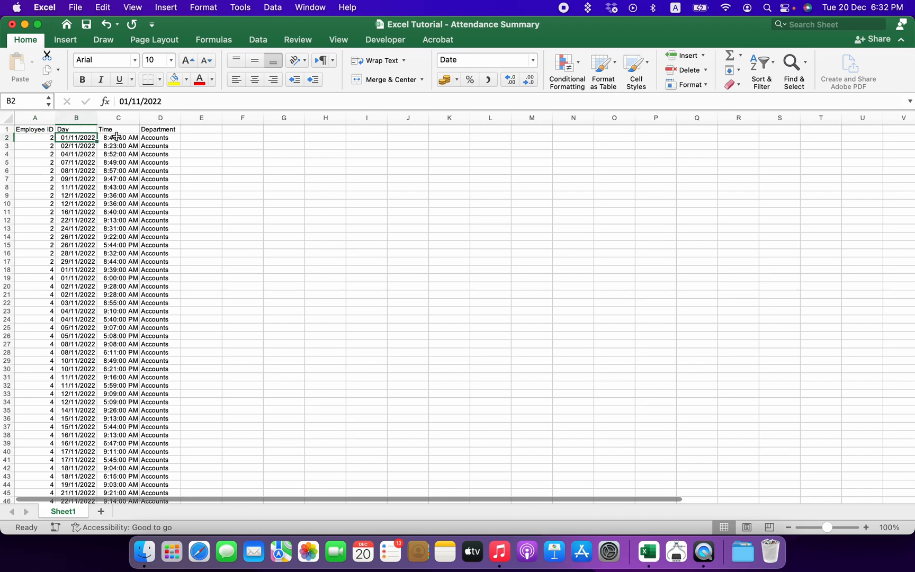
pyautogui.click(160, 137)
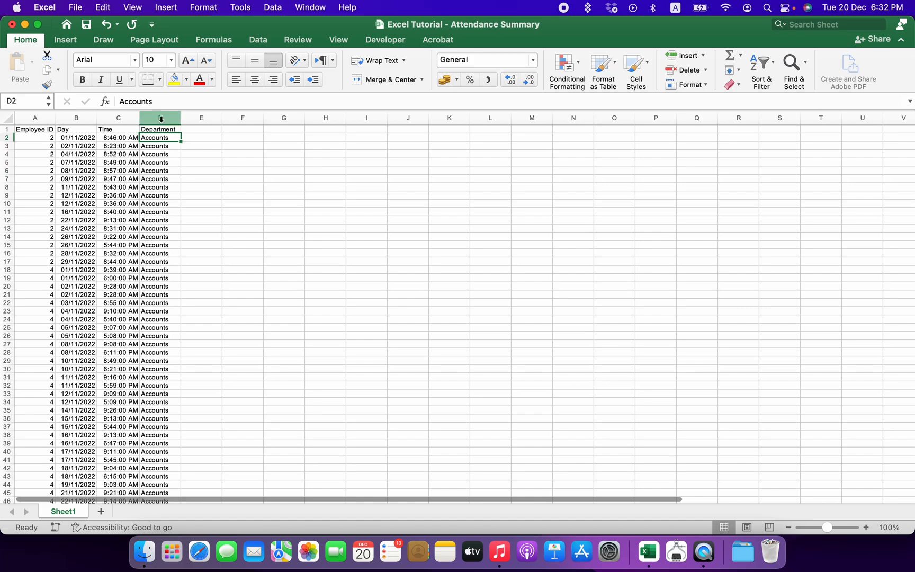
pyautogui.moveTo(79, 153)
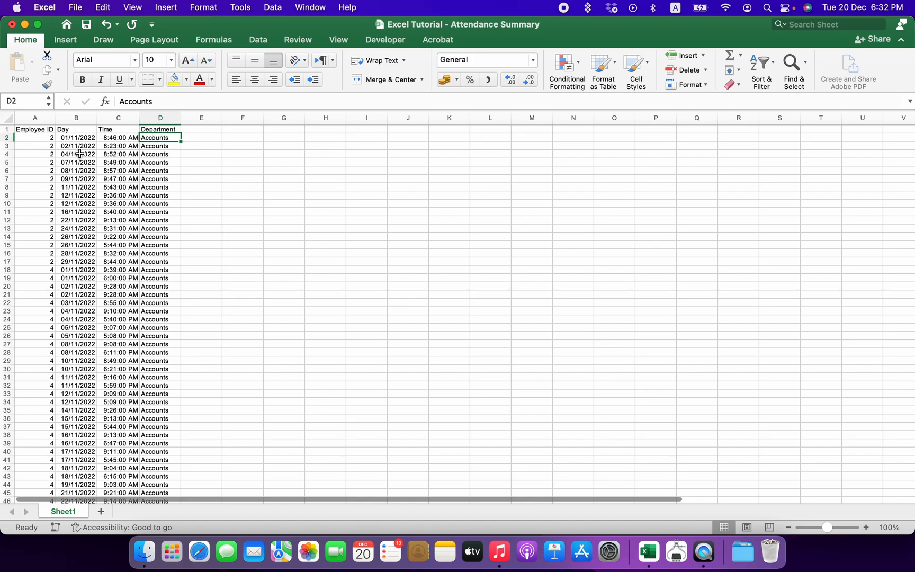
pyautogui.moveTo(45, 130)
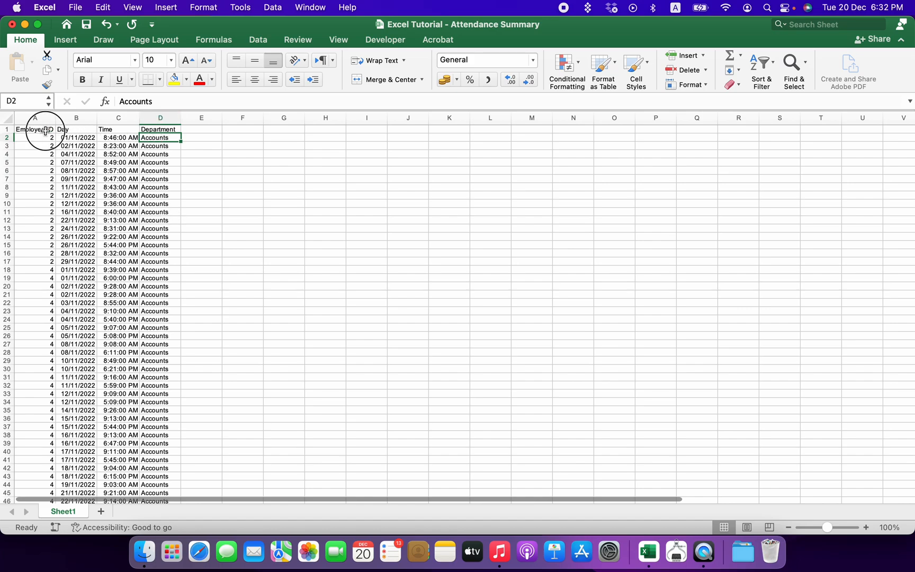
pyautogui.click(34, 129)
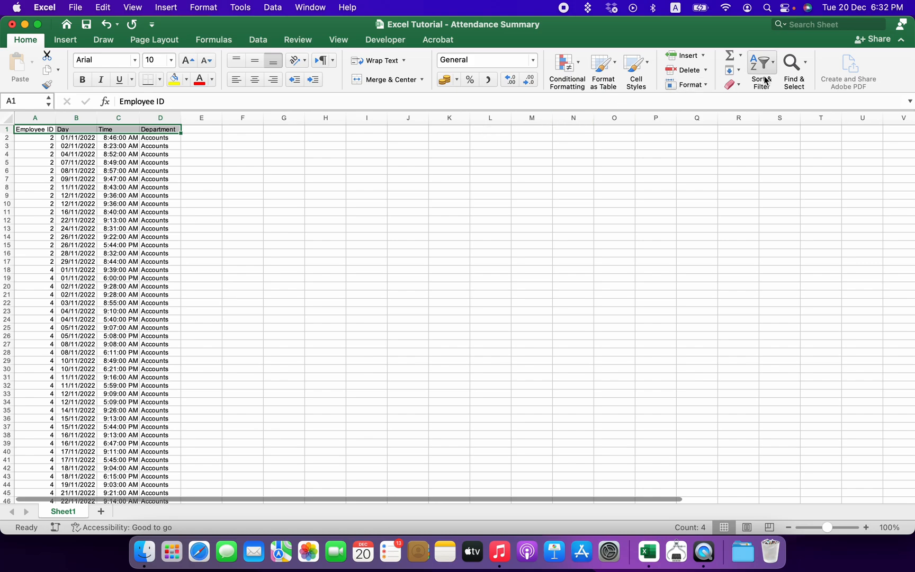
# Add header filters and show only Employee ID 2's records
pyautogui.click(761, 69)
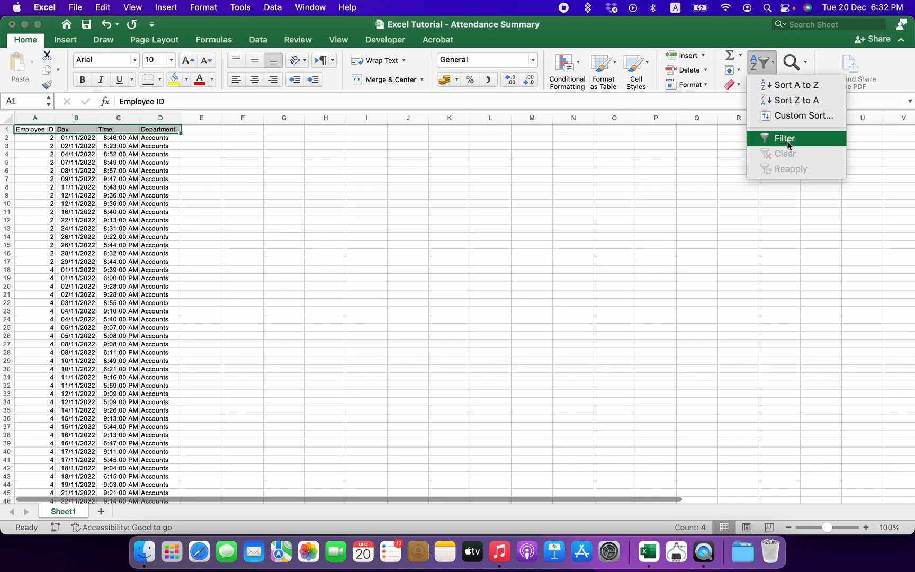
pyautogui.click(784, 139)
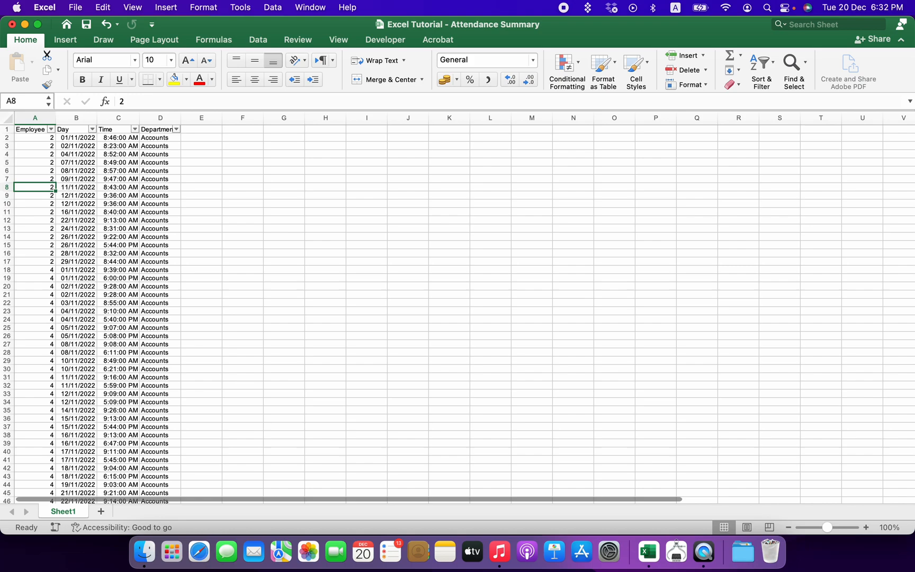
pyautogui.click(51, 129)
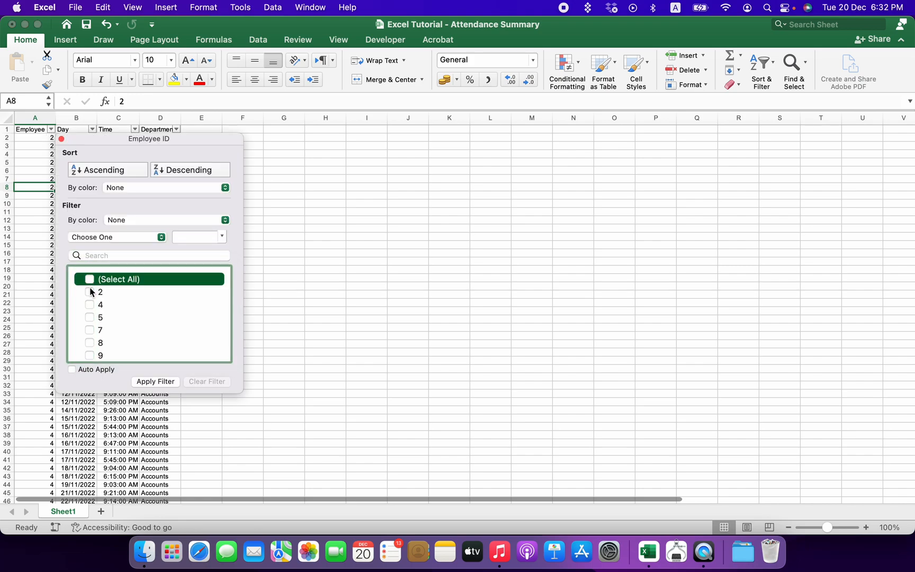
pyautogui.click(90, 292)
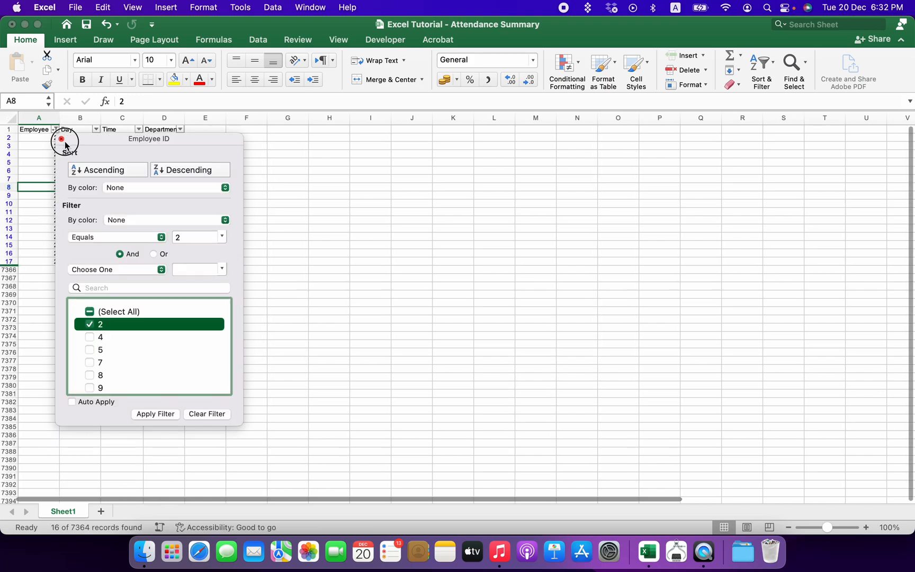
pyautogui.click(155, 414)
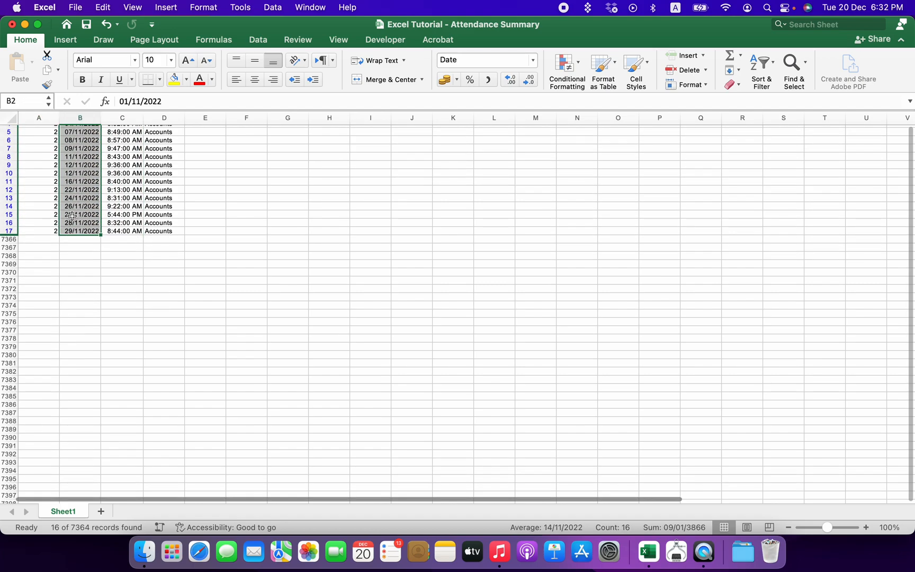
# Review employee 2's repeated 12/11/2022 day entries and their check-in times
pyautogui.scroll(3)
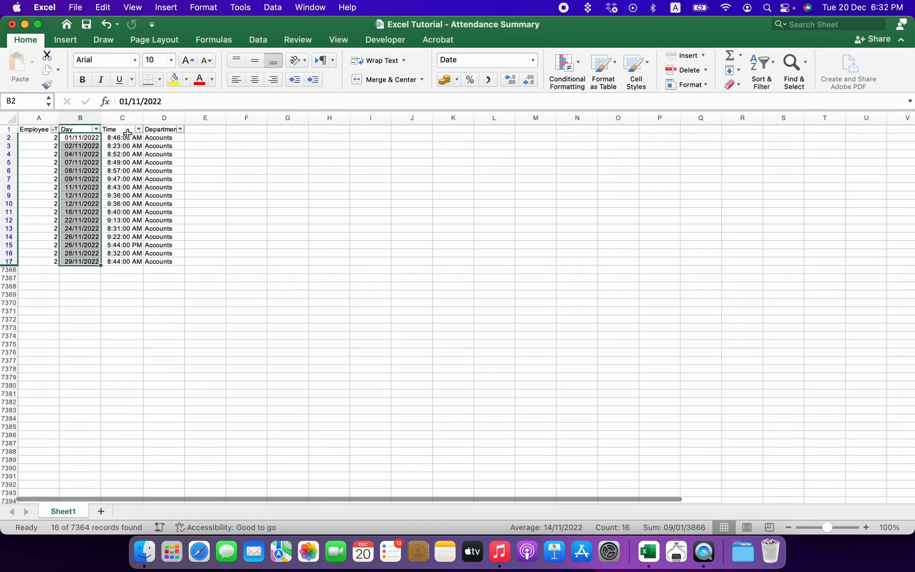
pyautogui.click(122, 137)
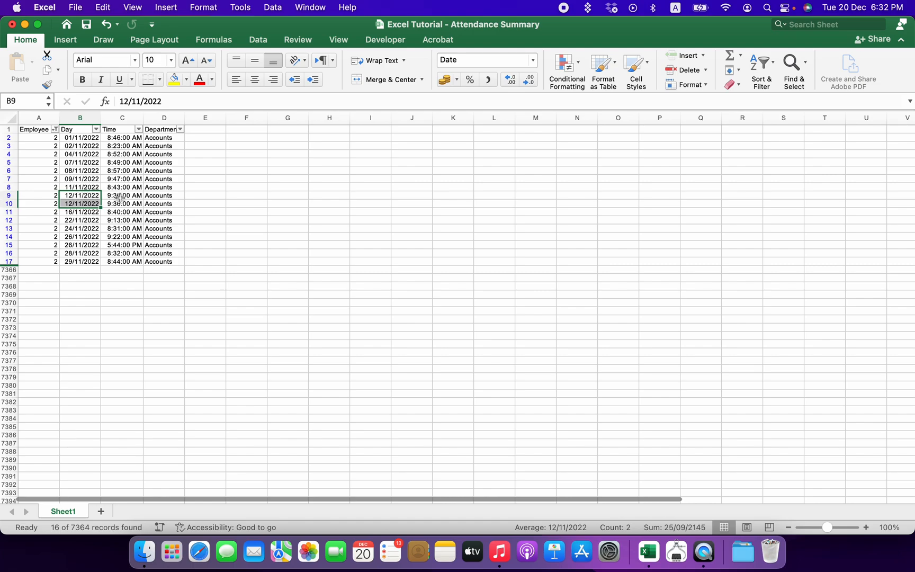
pyautogui.click(121, 203)
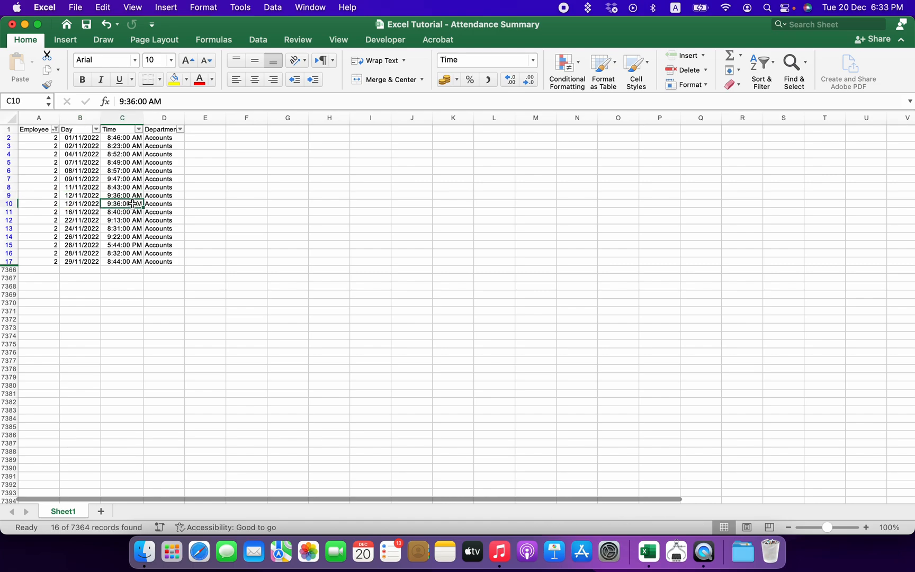
pyautogui.click(80, 204)
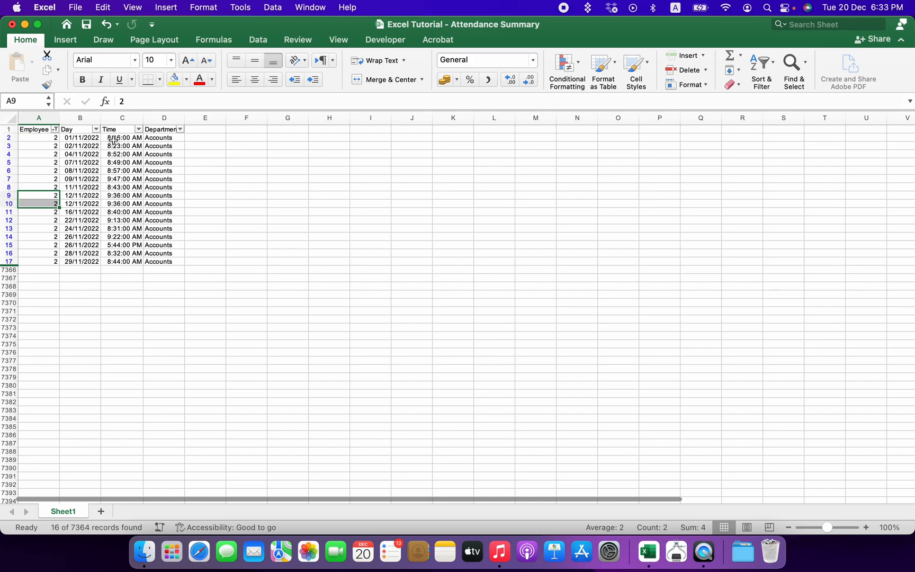
pyautogui.click(122, 137)
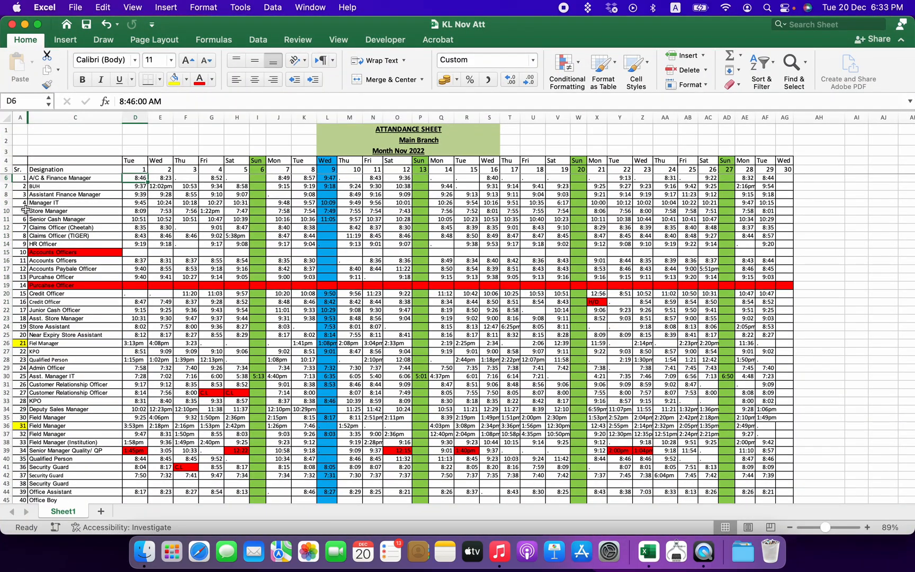
pyautogui.click(135, 187)
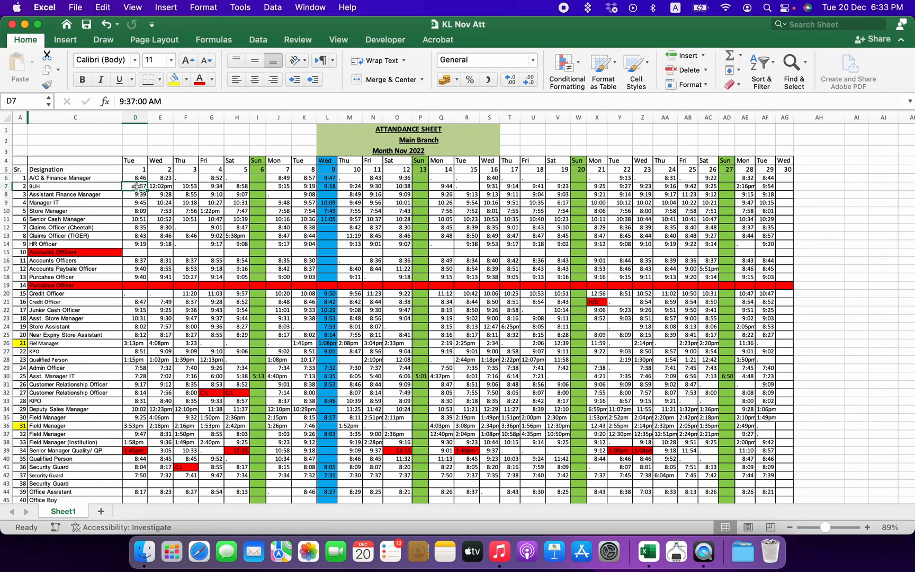
pyautogui.click(185, 194)
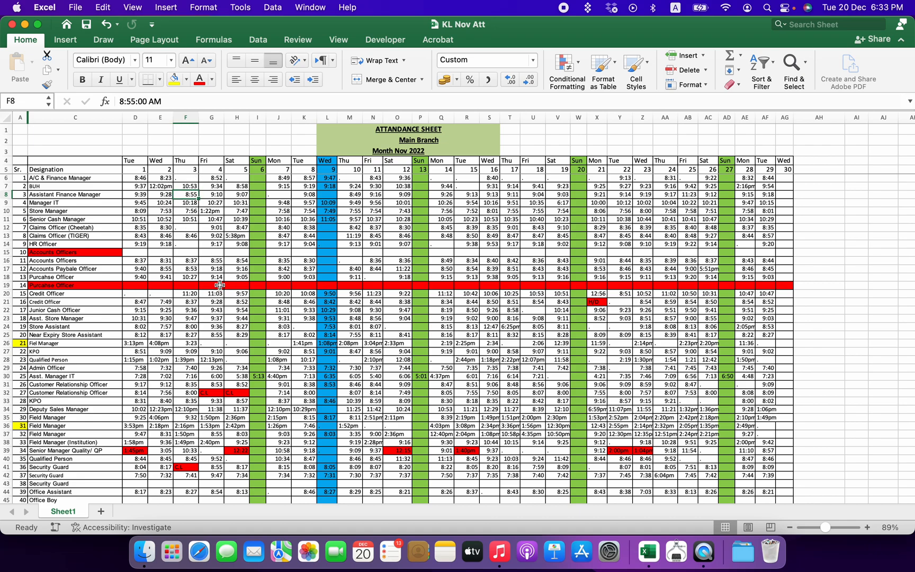
pyautogui.click(373, 252)
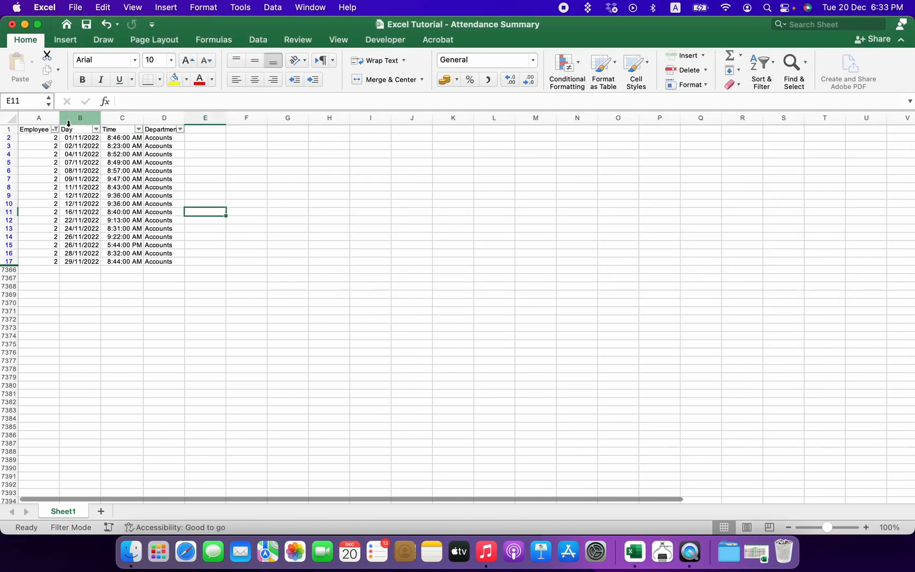
# Reset the Employee ID filter to (Select All) and select the whole data sheet
pyautogui.click(55, 129)
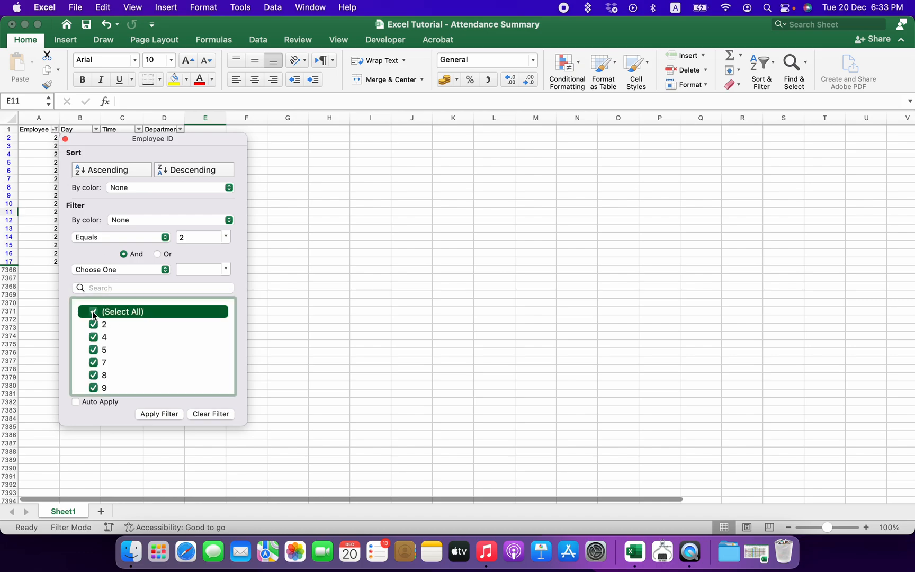
pyautogui.click(210, 413)
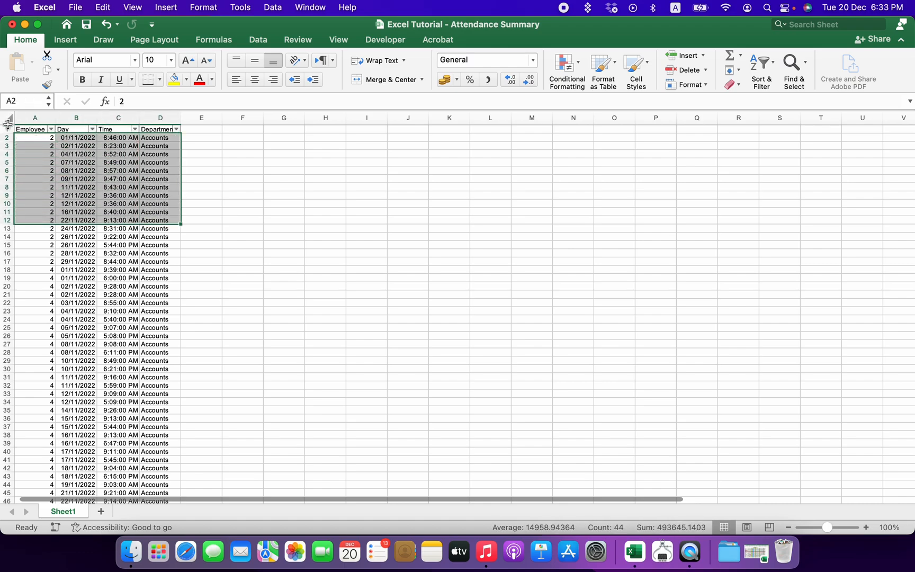
pyautogui.click(34, 129)
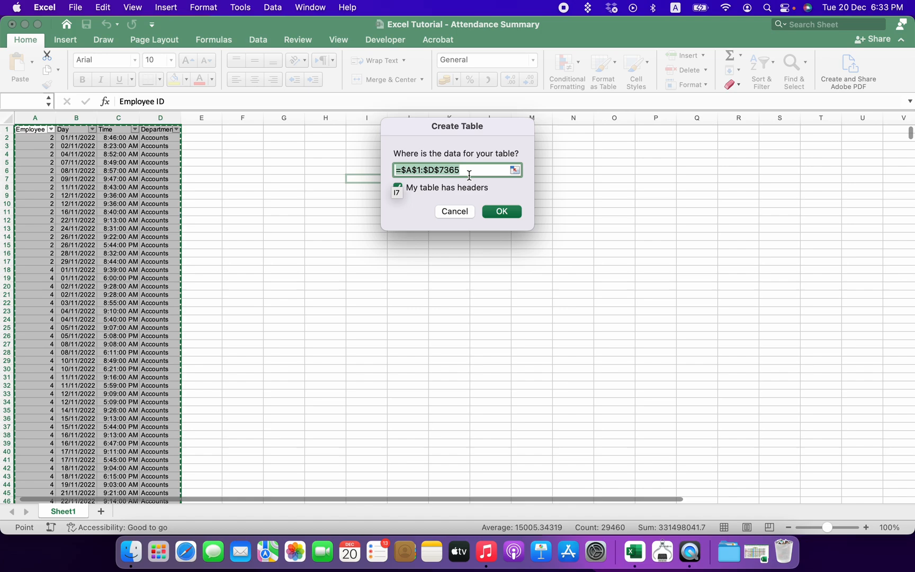
pyautogui.moveTo(498, 219)
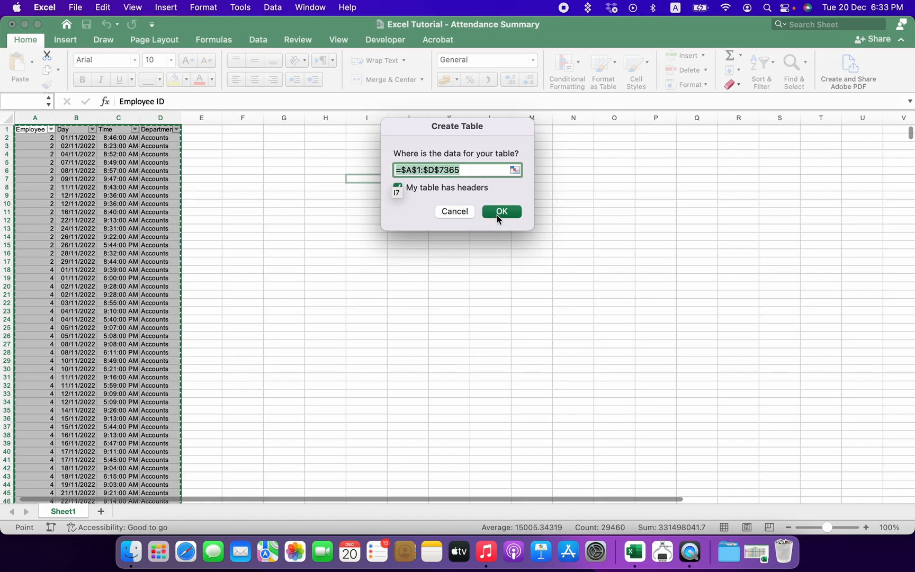
# Confirm the table range =$A$1:$D$7365 with 'My table has headers' checked
pyautogui.click(500, 211)
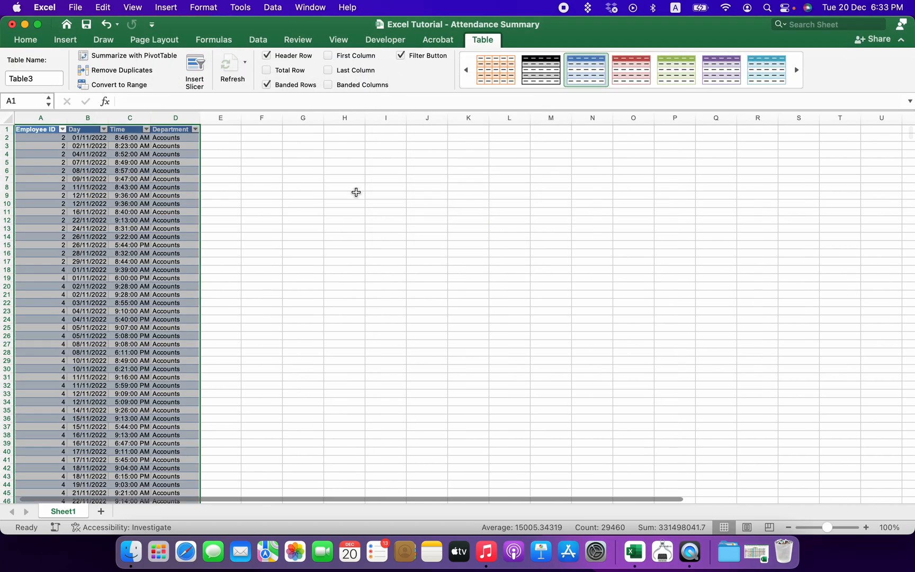
pyautogui.moveTo(119, 162)
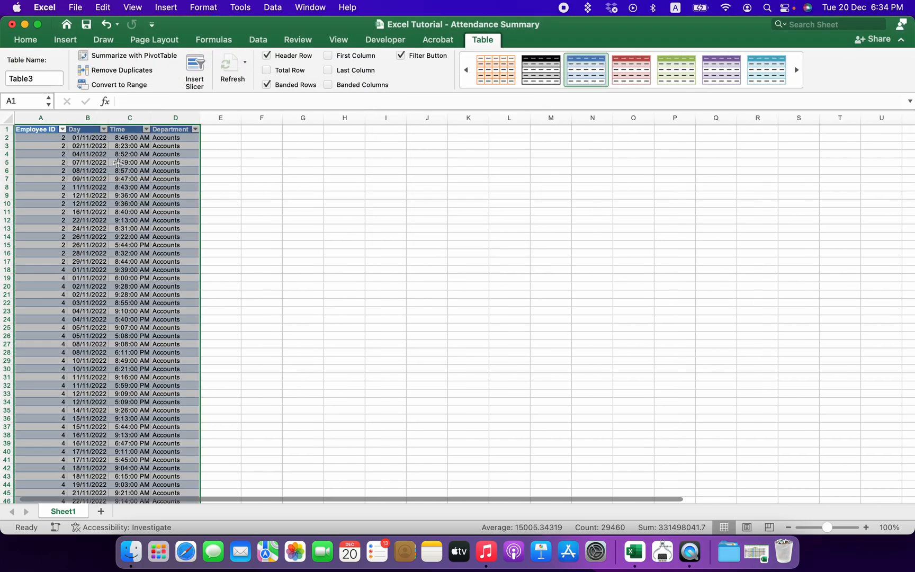
# Place a PivotTable sourced from Table3 on a new worksheet
pyautogui.click(65, 39)
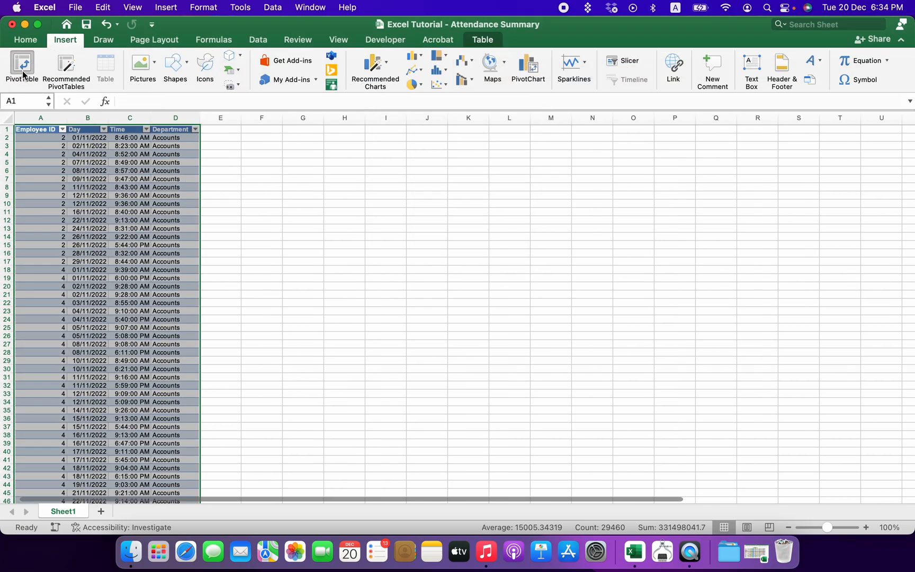
pyautogui.click(22, 69)
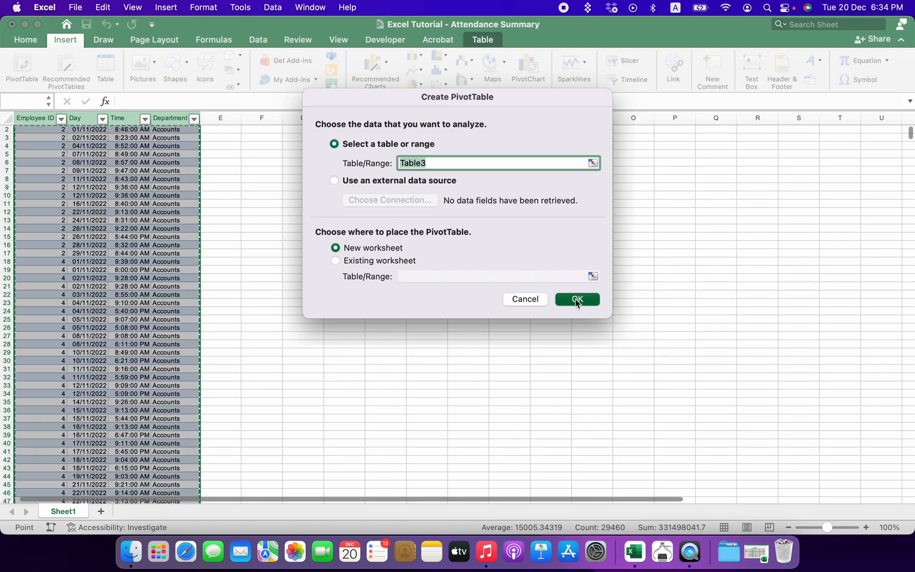
pyautogui.click(577, 299)
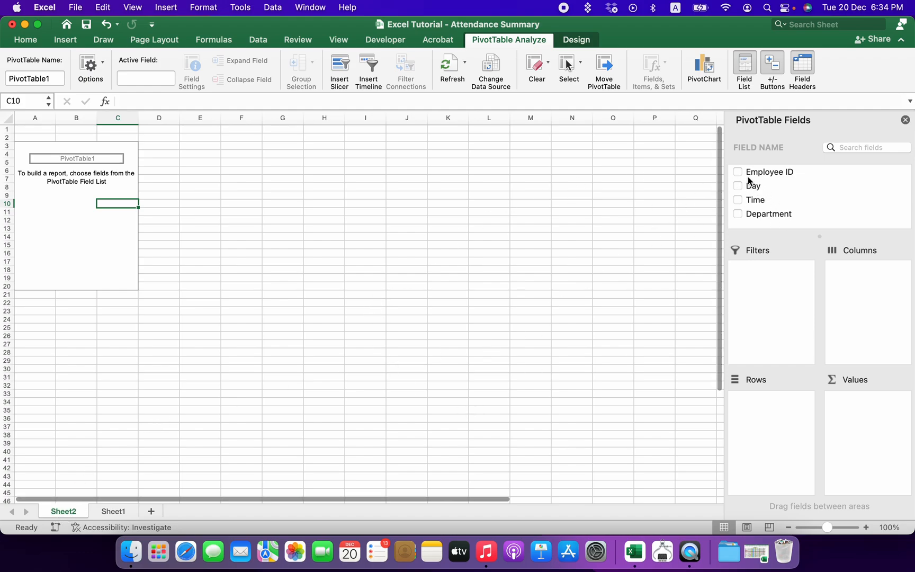
pyautogui.moveTo(212, 343)
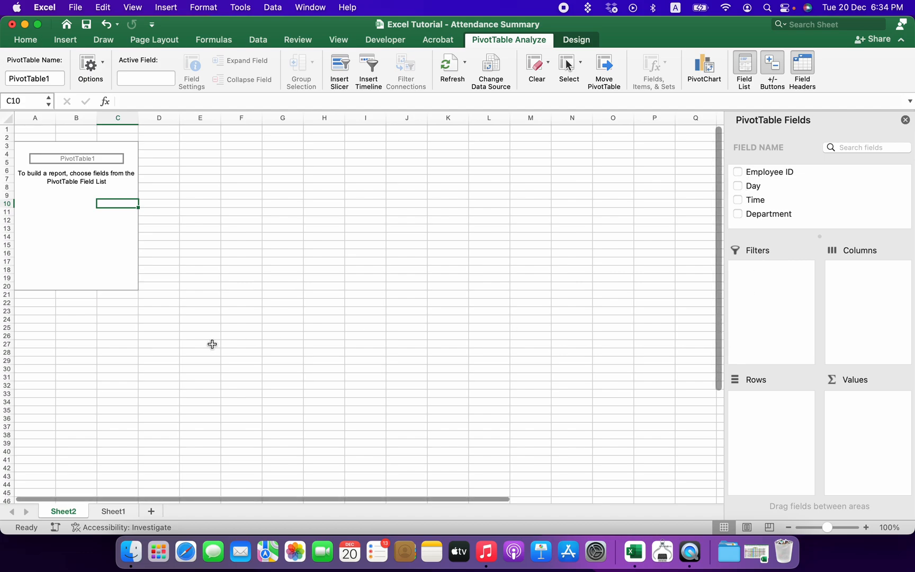
pyautogui.moveTo(724, 153)
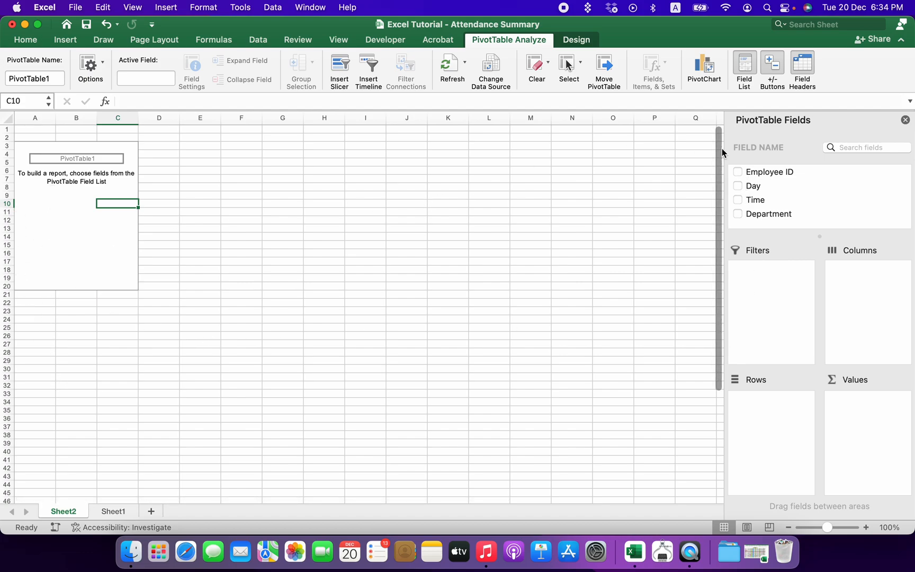
pyautogui.moveTo(756, 175)
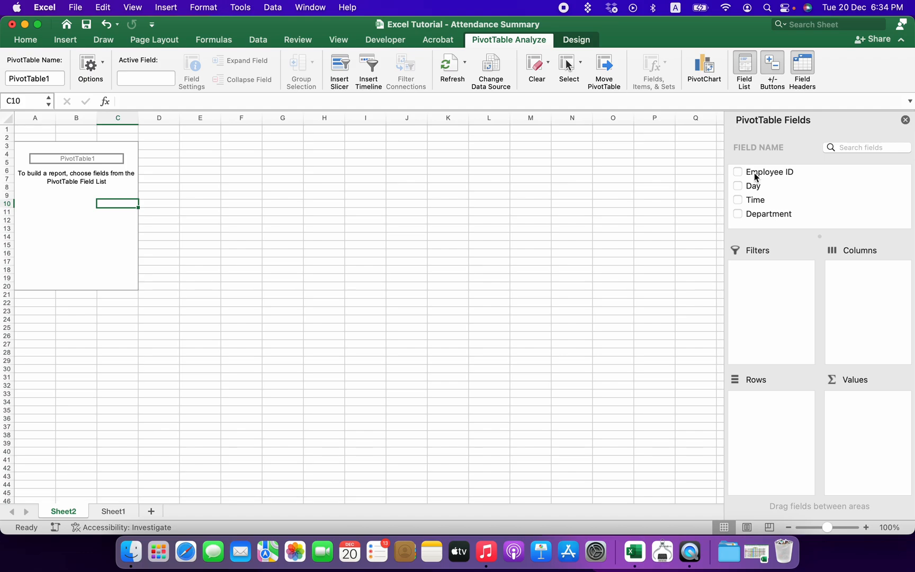
pyautogui.moveTo(45, 406)
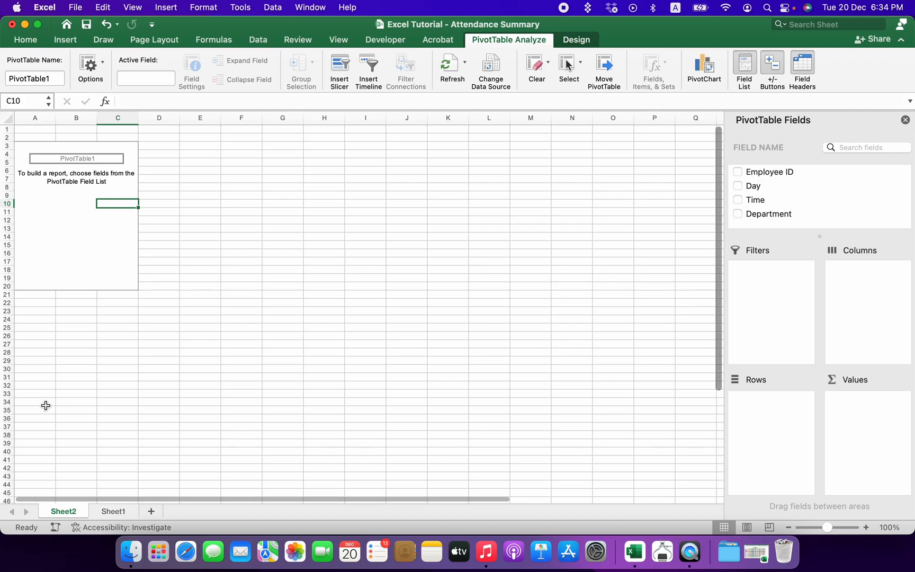
pyautogui.moveTo(814, 131)
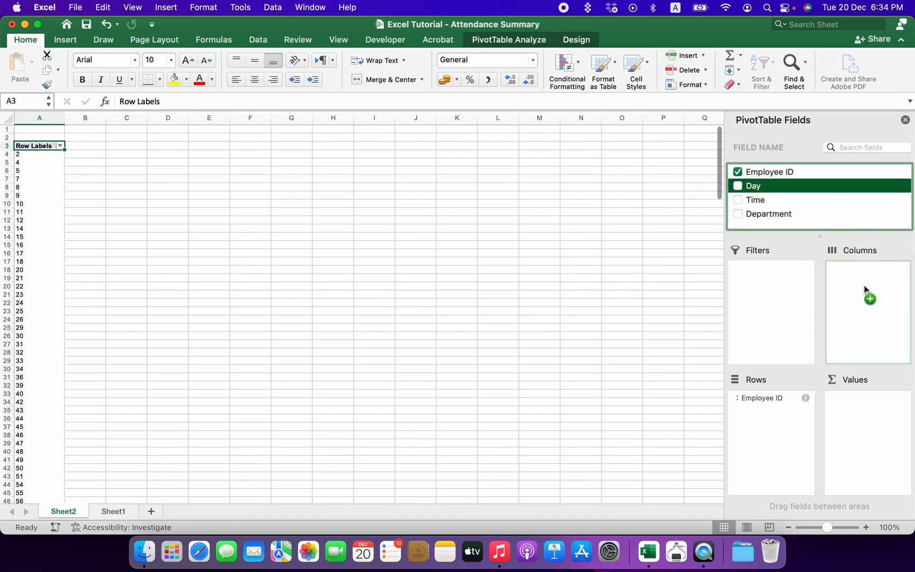
# Add Day as pivot columns, check employee 4's row, and select the Time counts
pyautogui.click(738, 185)
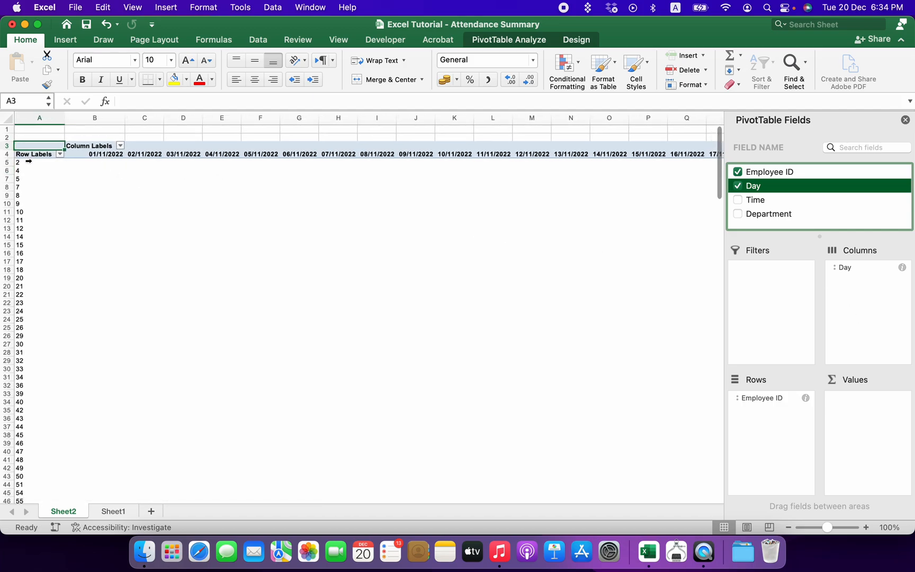
pyautogui.click(39, 204)
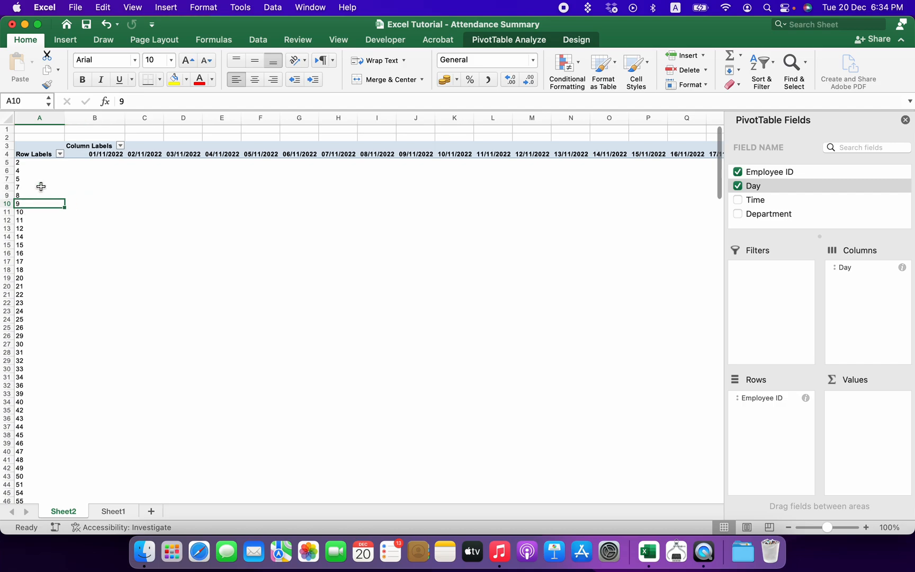
pyautogui.moveTo(98, 148)
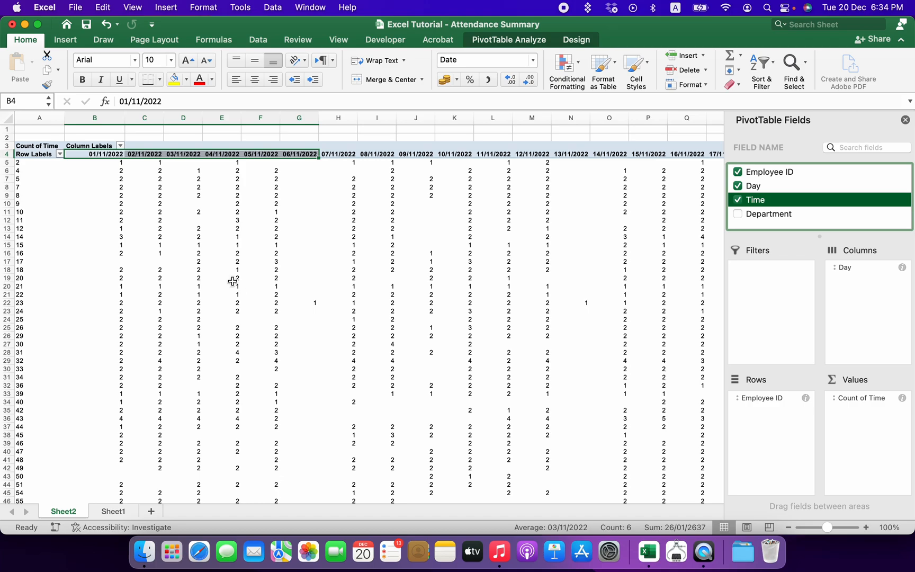
pyautogui.click(95, 170)
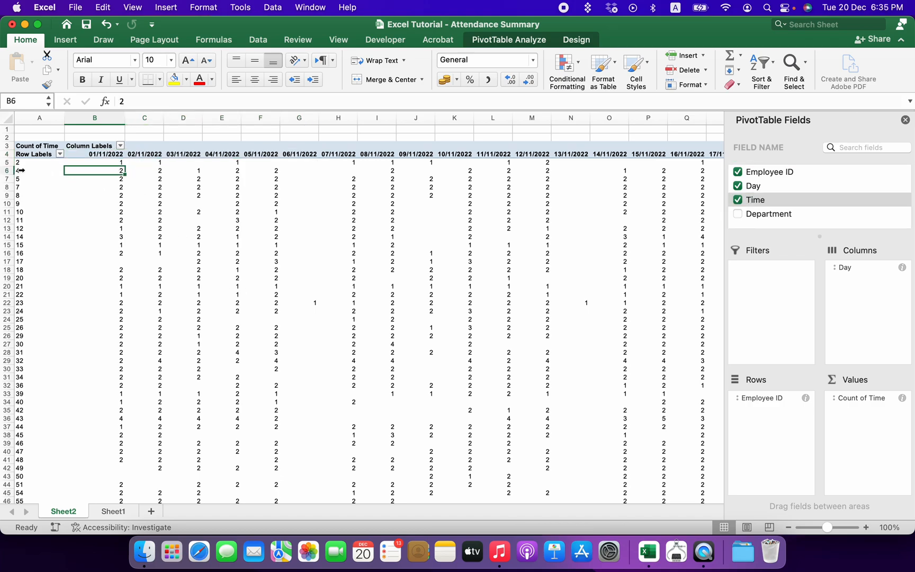
pyautogui.moveTo(264, 210)
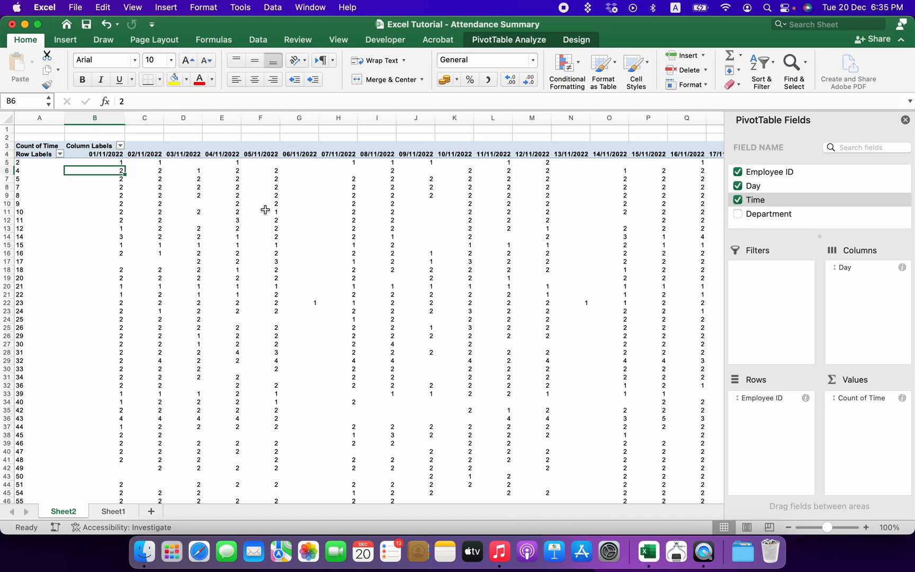
pyautogui.moveTo(400, 261)
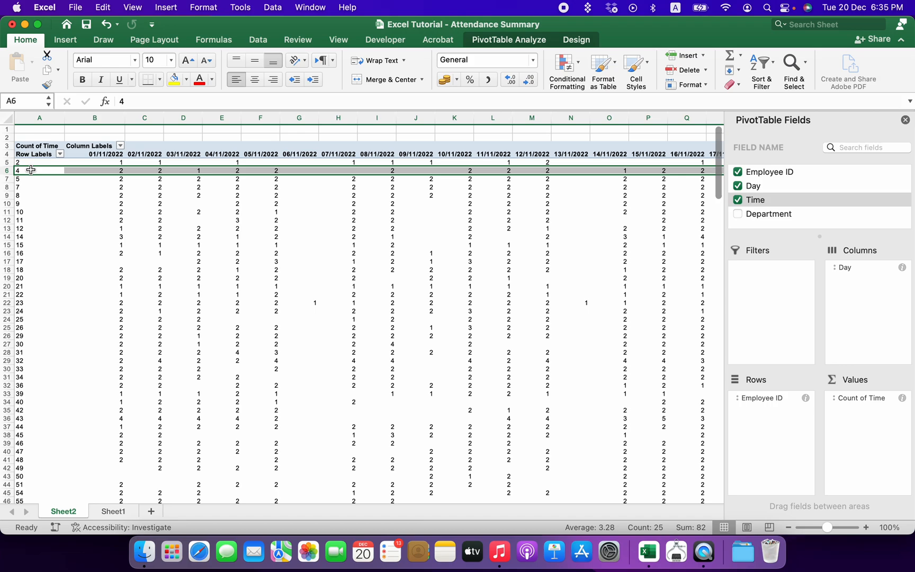
pyautogui.click(39, 170)
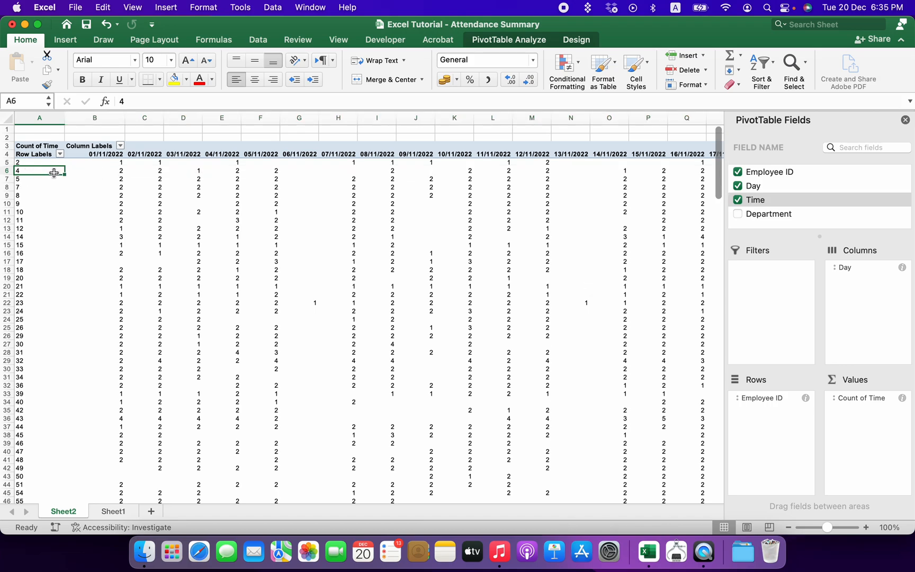
pyautogui.click(95, 171)
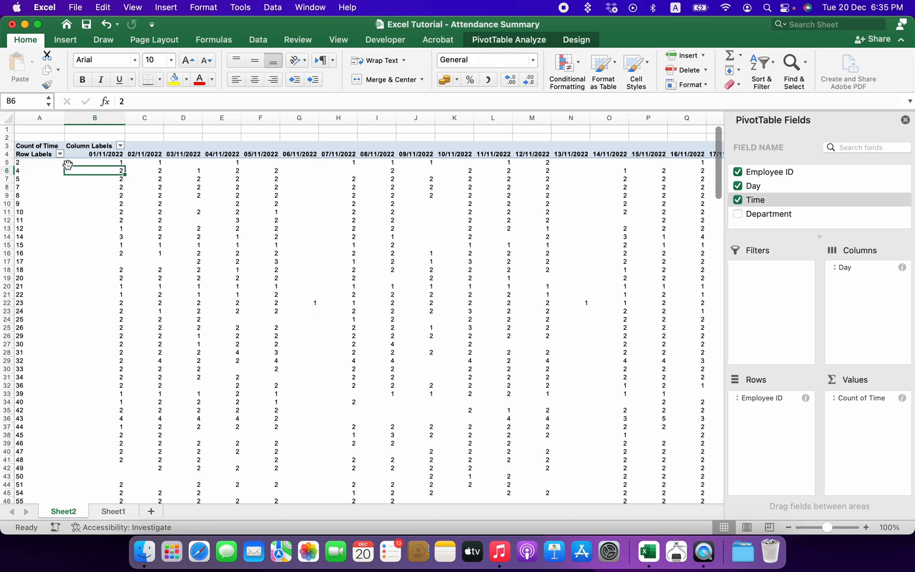
pyautogui.click(94, 162)
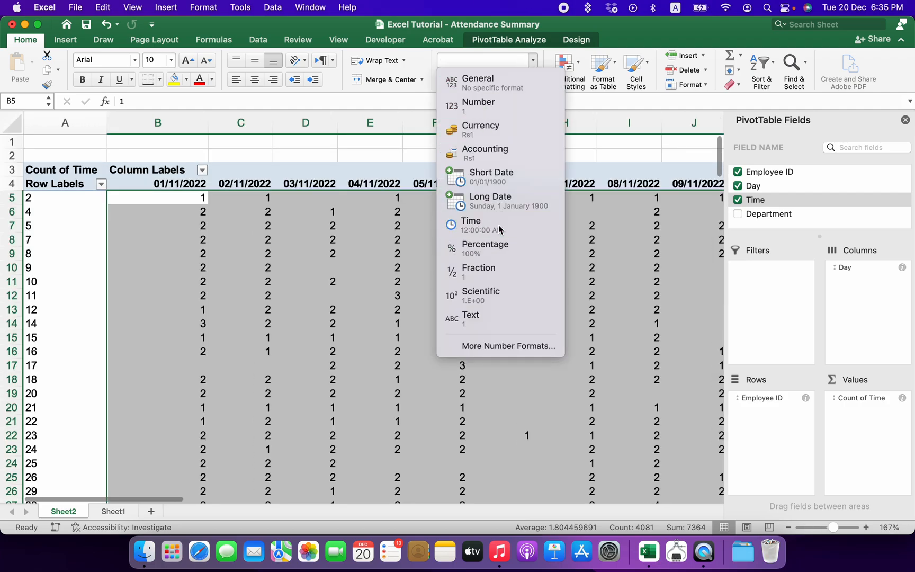
# Apply the Time number format to the pivot's count values
pyautogui.click(470, 221)
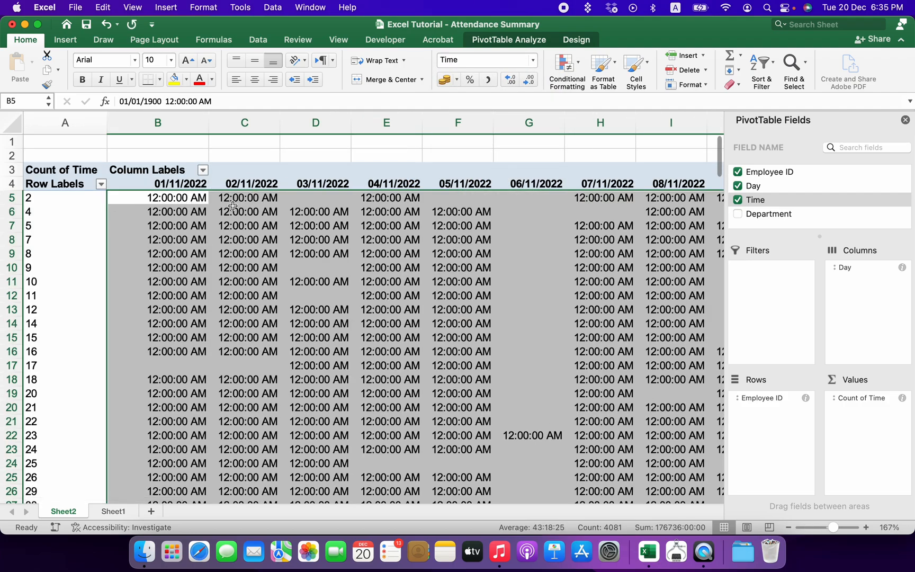
pyautogui.moveTo(480, 296)
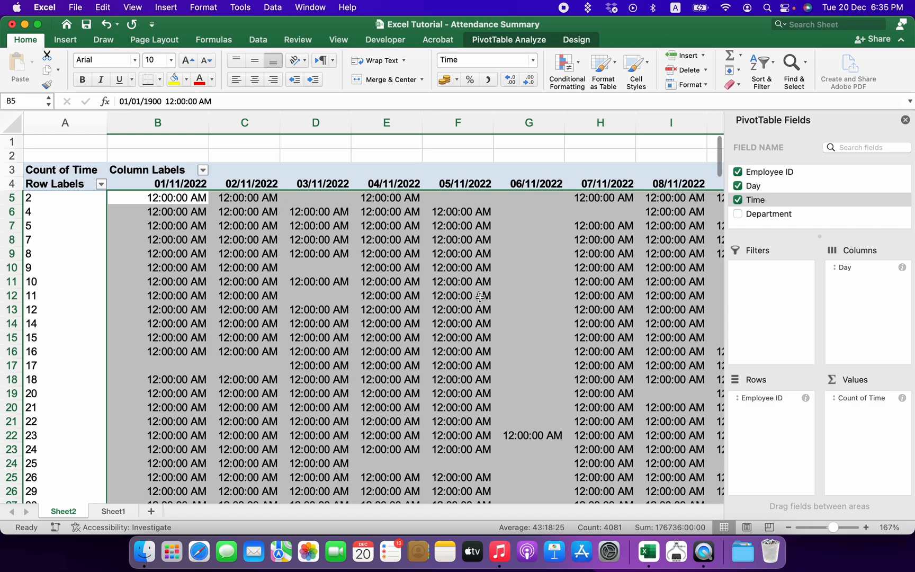
pyautogui.moveTo(903, 403)
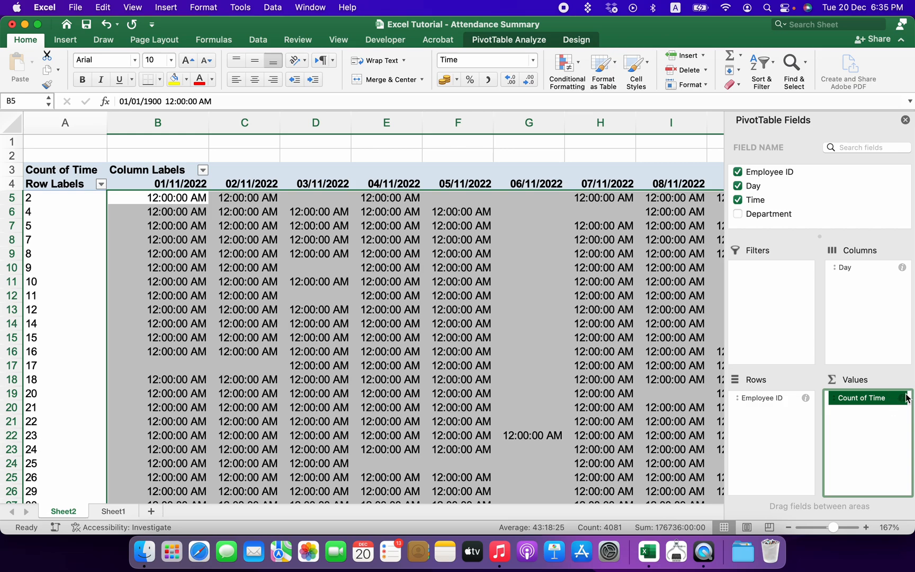
pyautogui.moveTo(880, 428)
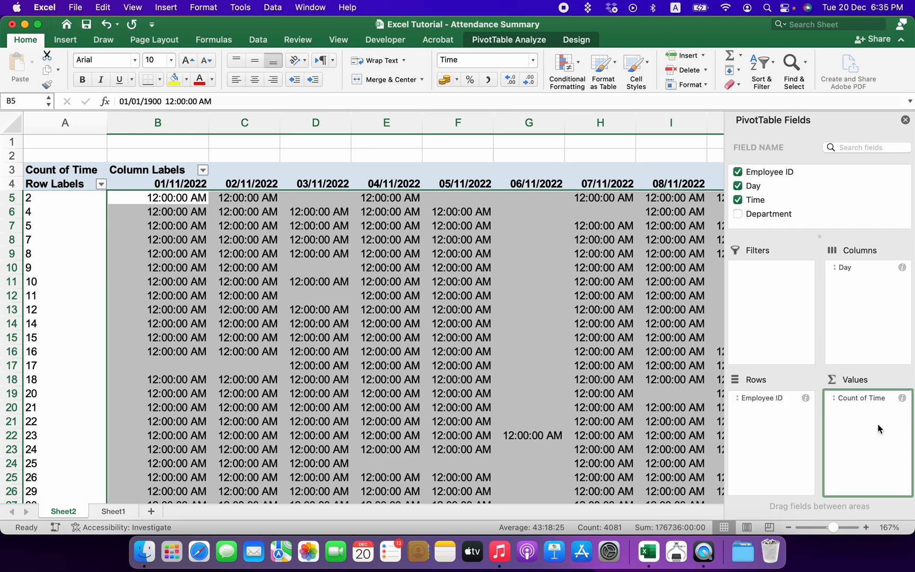
# Set the Count of Time value field to summarize by Min
pyautogui.click(863, 397)
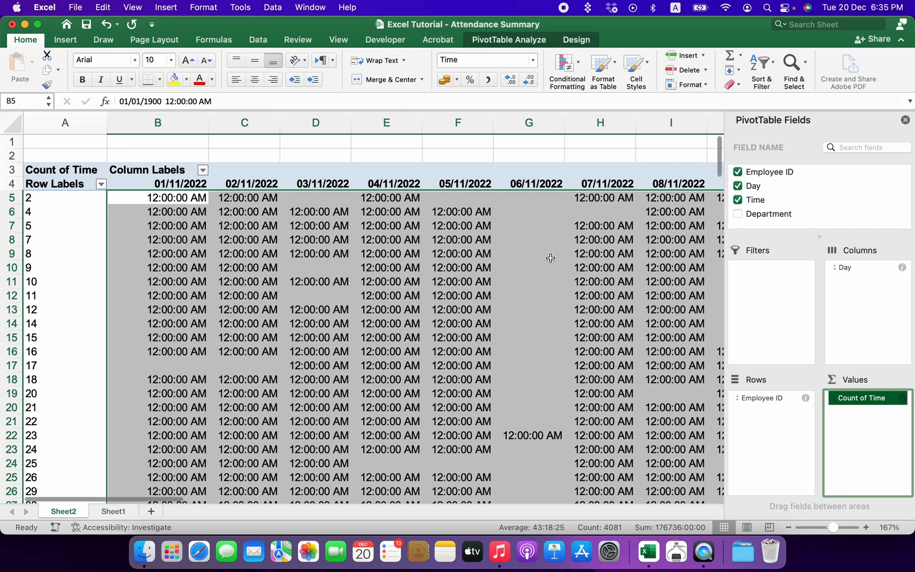
pyautogui.click(528, 197)
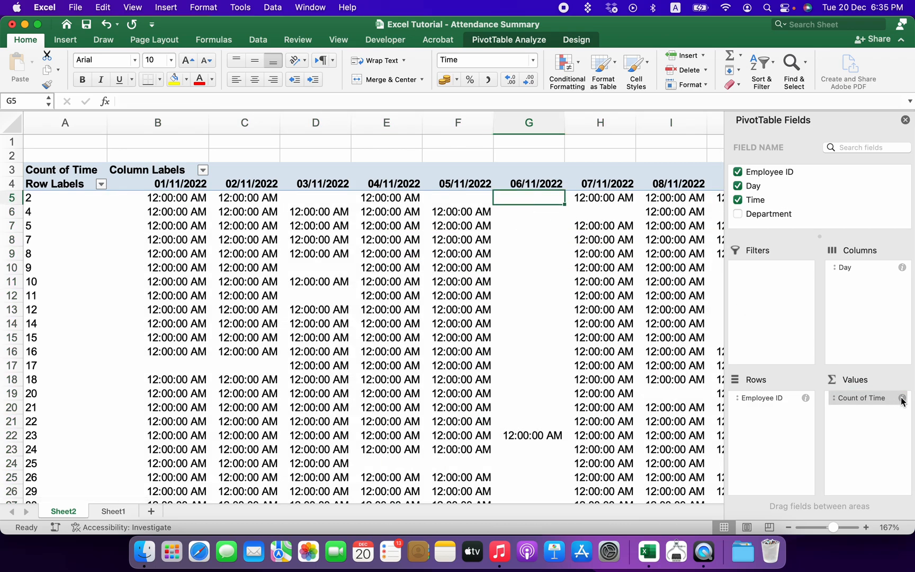
pyautogui.click(903, 397)
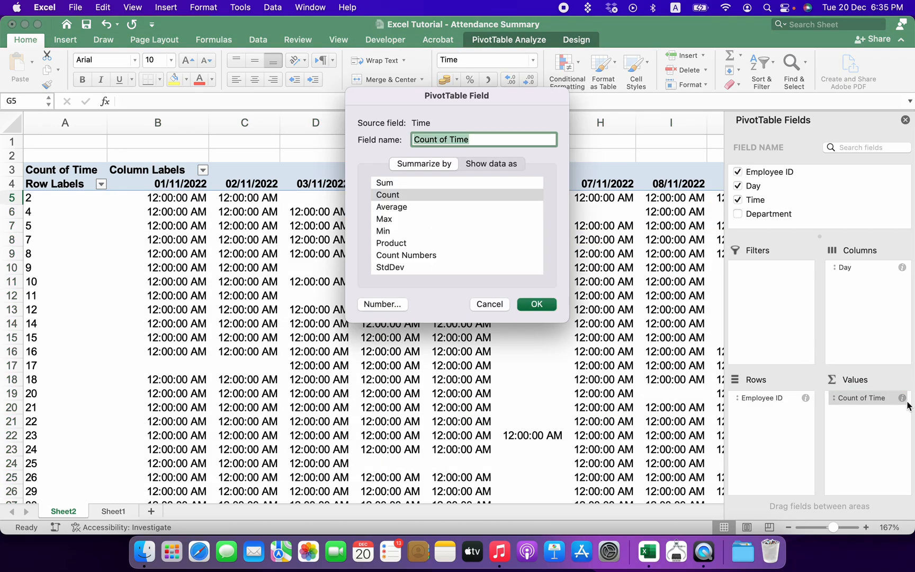
pyautogui.moveTo(391, 232)
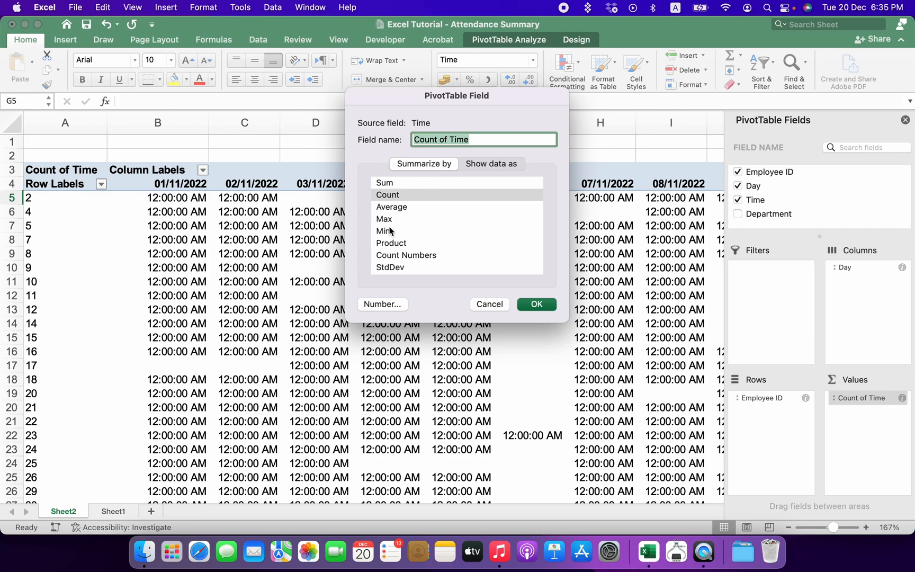
pyautogui.click(384, 231)
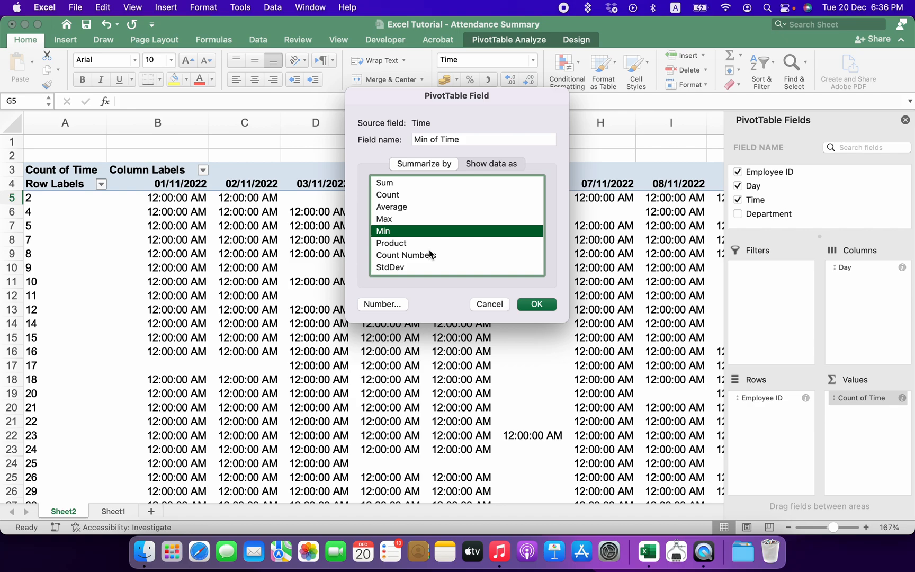
pyautogui.moveTo(539, 315)
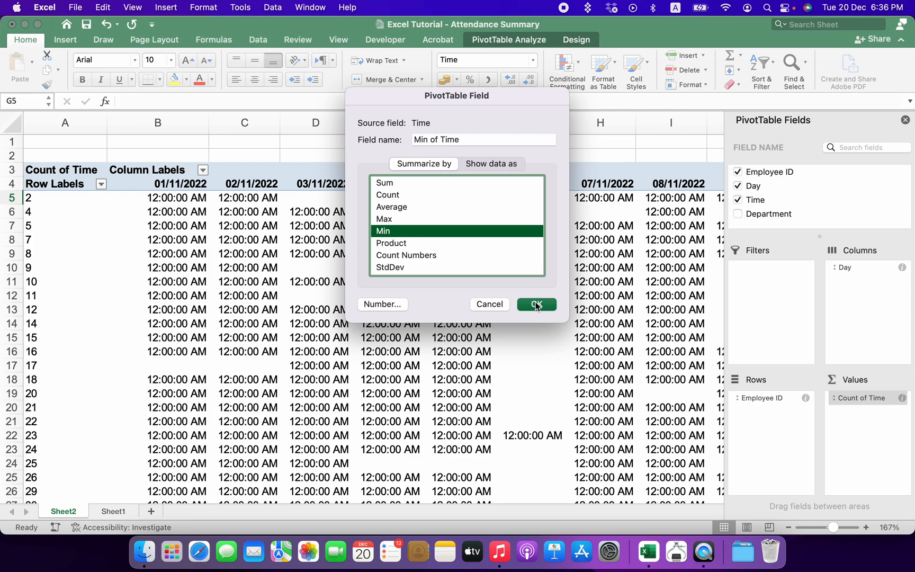
pyautogui.click(535, 304)
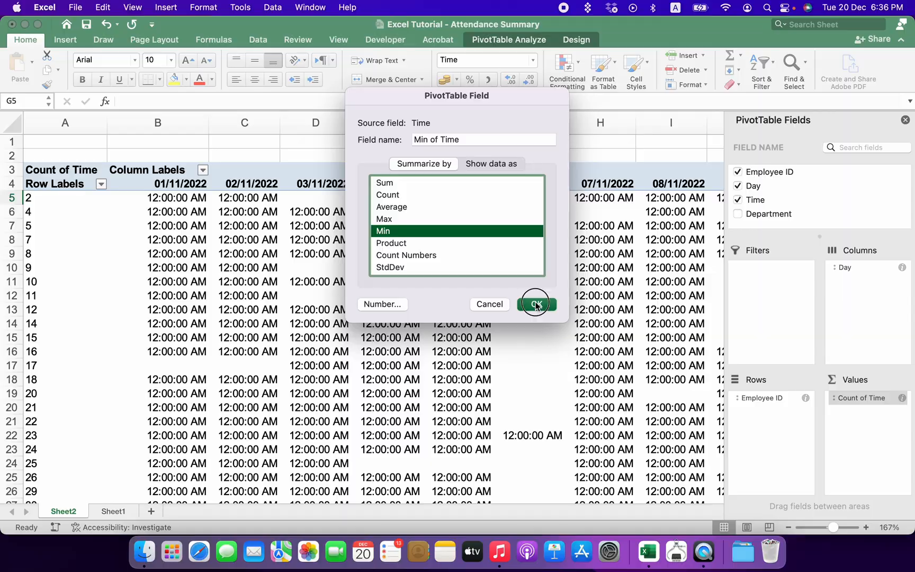
pyautogui.click(534, 304)
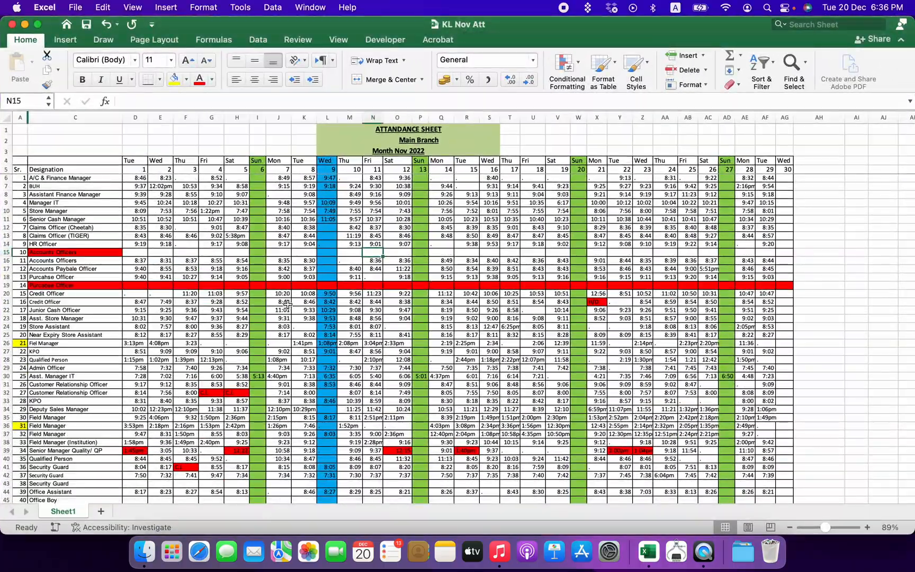
# Glance at the KL Nov Att workbook, then select a cell in Sheet2's pivot
pyautogui.click(419, 376)
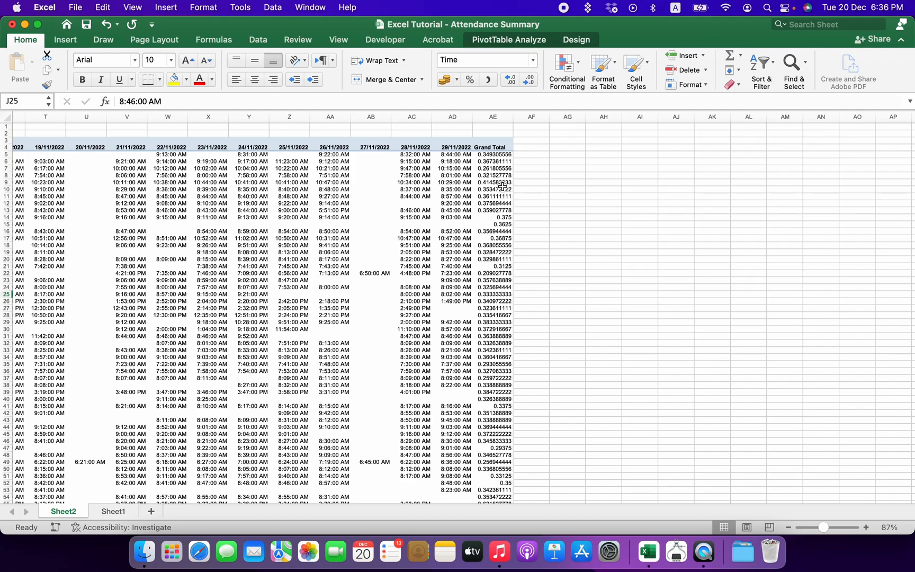
pyautogui.click(531, 154)
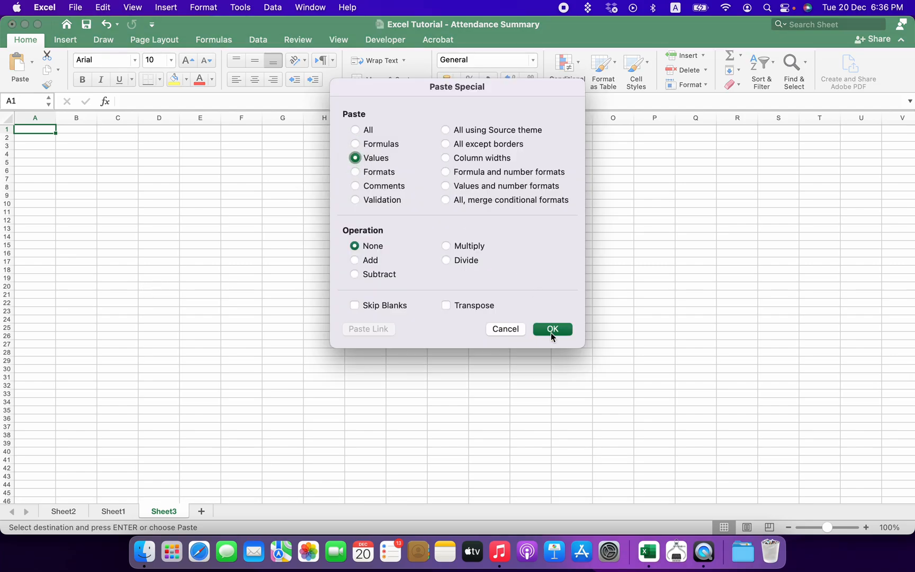
# Paste the pivot onto Sheet3 as values and select the Grand Total heading
pyautogui.click(551, 328)
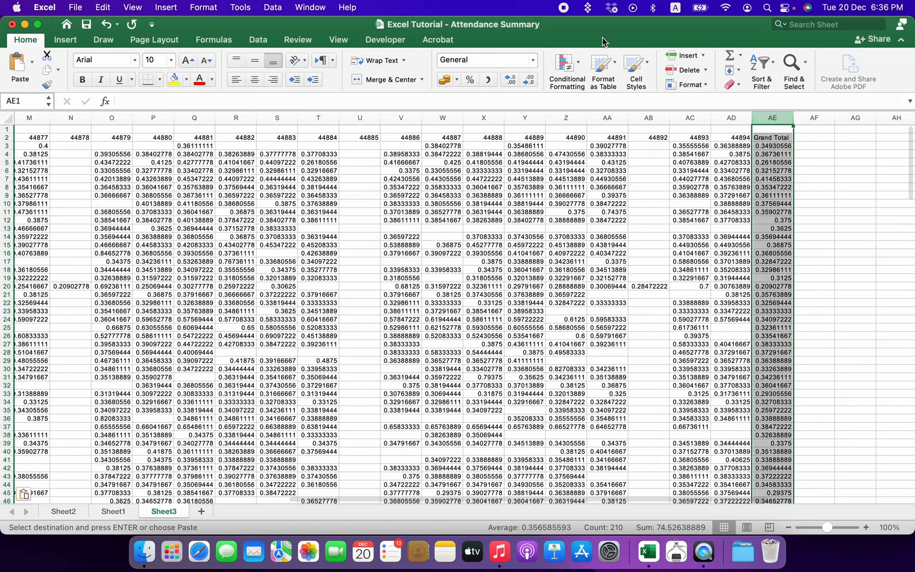
pyautogui.click(771, 138)
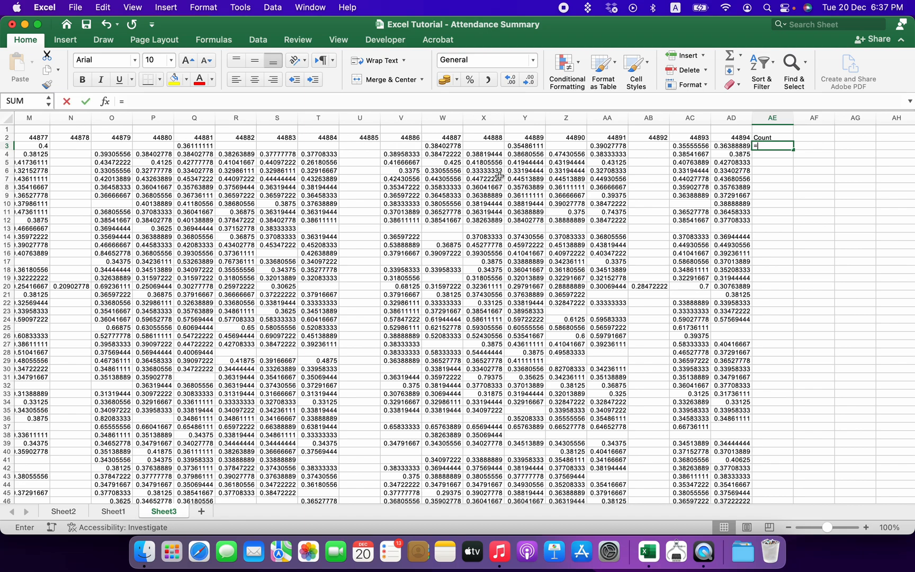
# Enter =COUNTA(B3:AD3) in AE3 and fill it down the Count column
pyautogui.write('=')
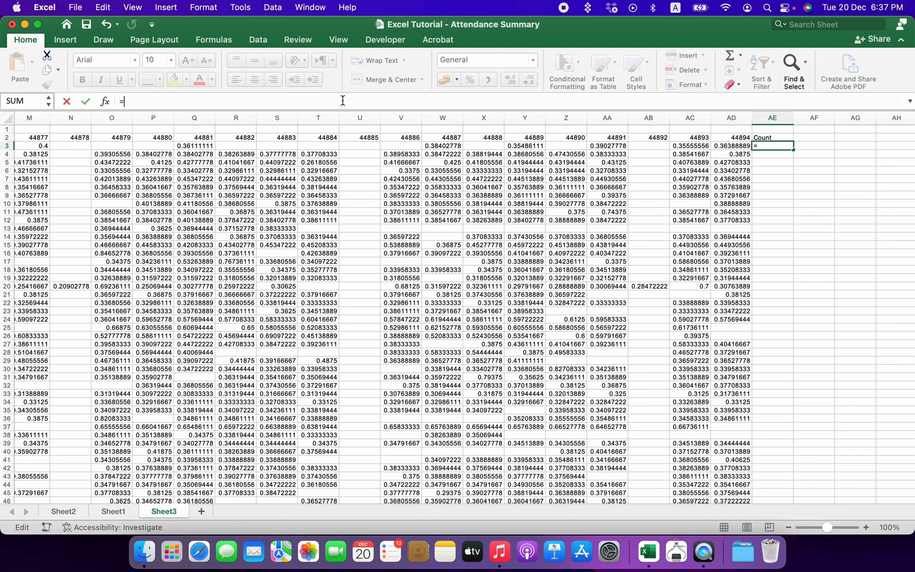
pyautogui.write('counta(B3:AD3')
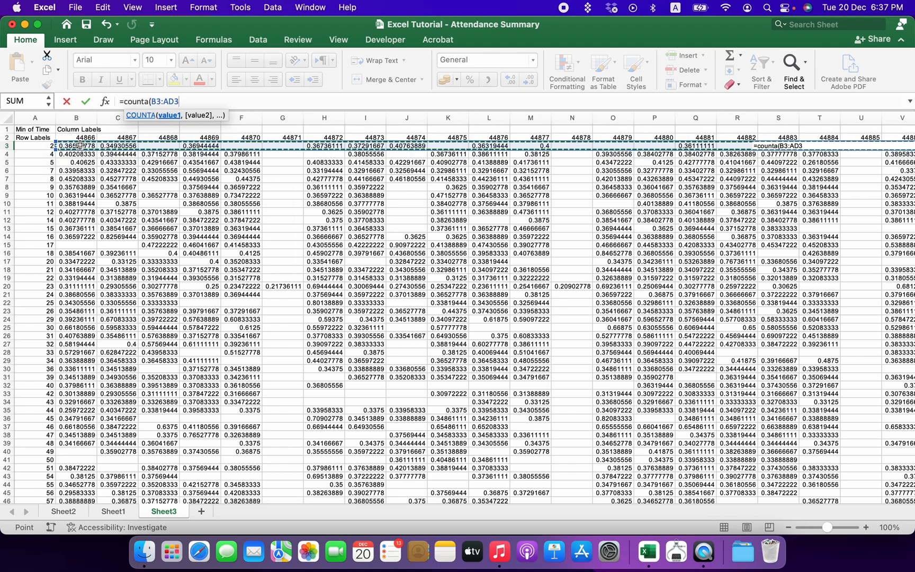
pyautogui.press('Return')
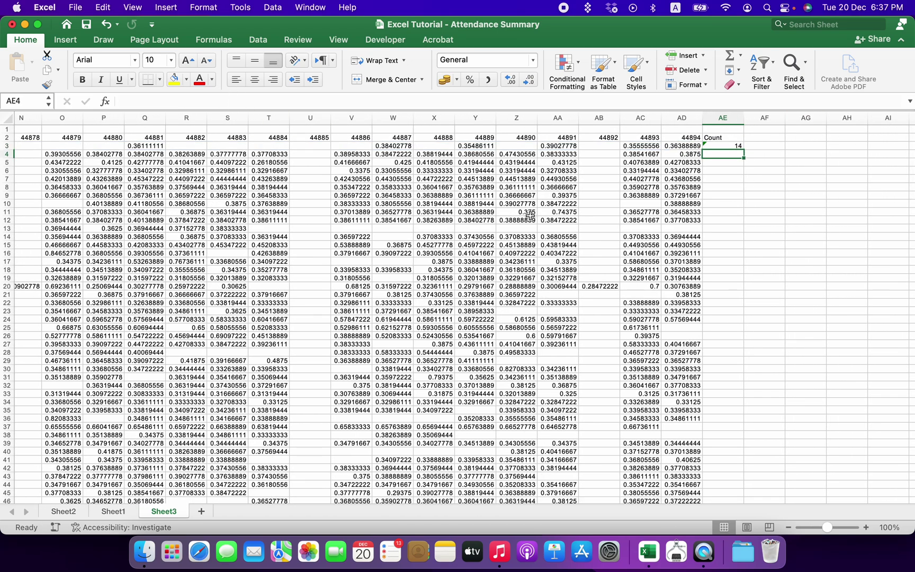
pyautogui.click(723, 145)
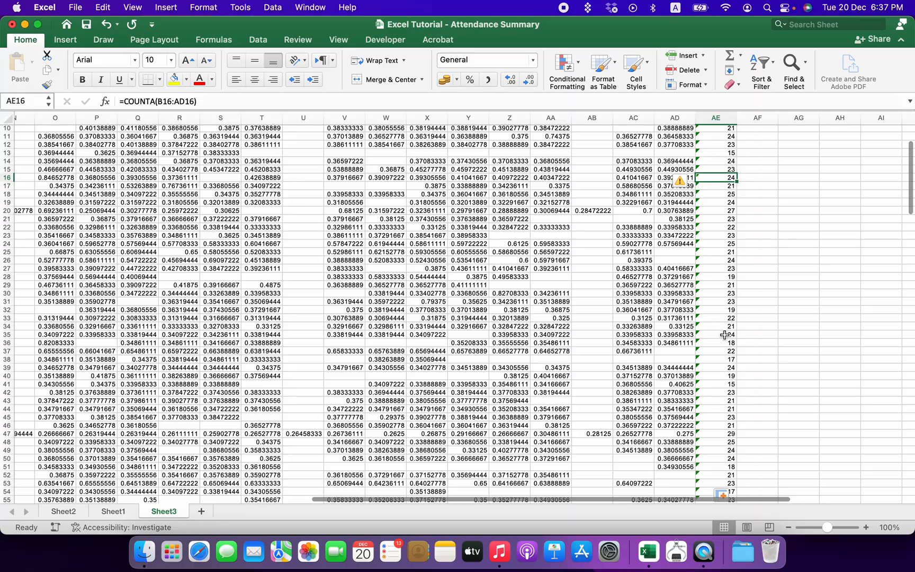
pyautogui.scroll(-3)
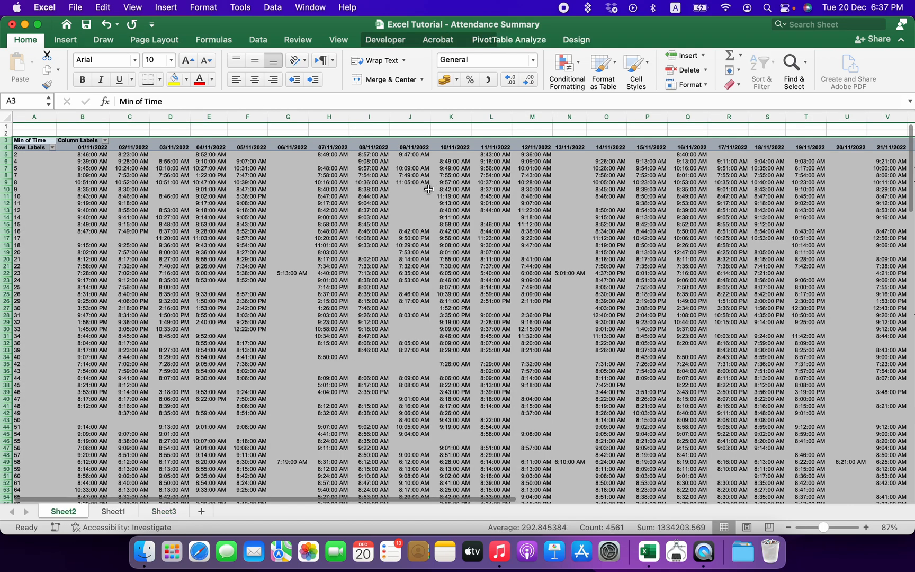
# Return to Sheet2's Min of Time PivotTable and select a time cell
pyautogui.click(409, 196)
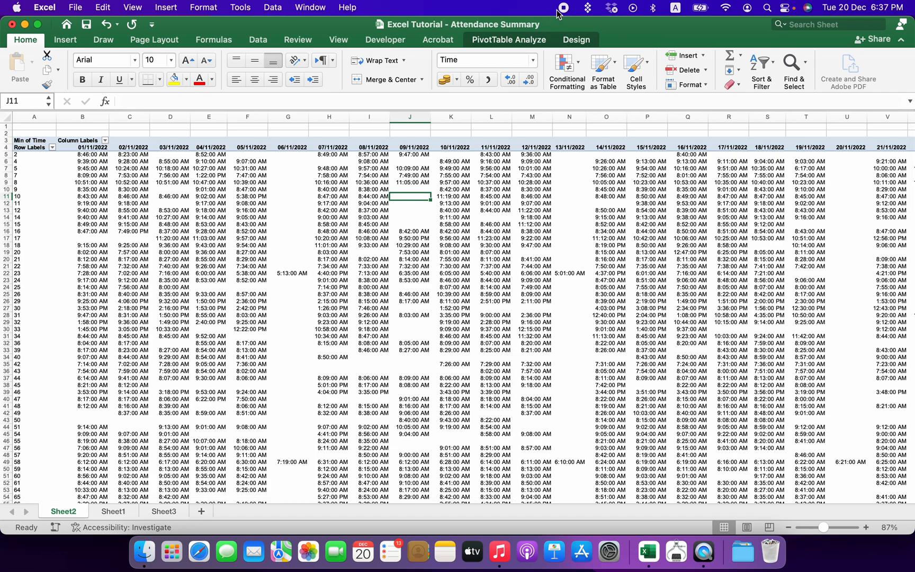